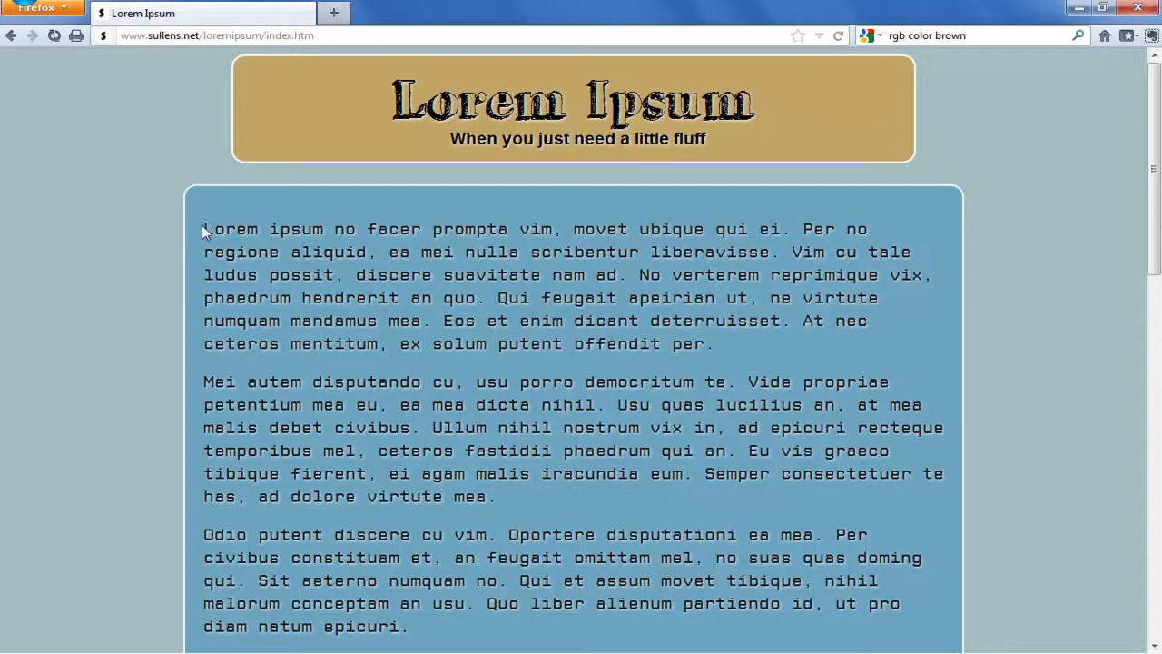
Select the first Lorem Ipsum paragraph in Firefox and bring up its context menu.
left_click_drag(203, 229, 663, 320)
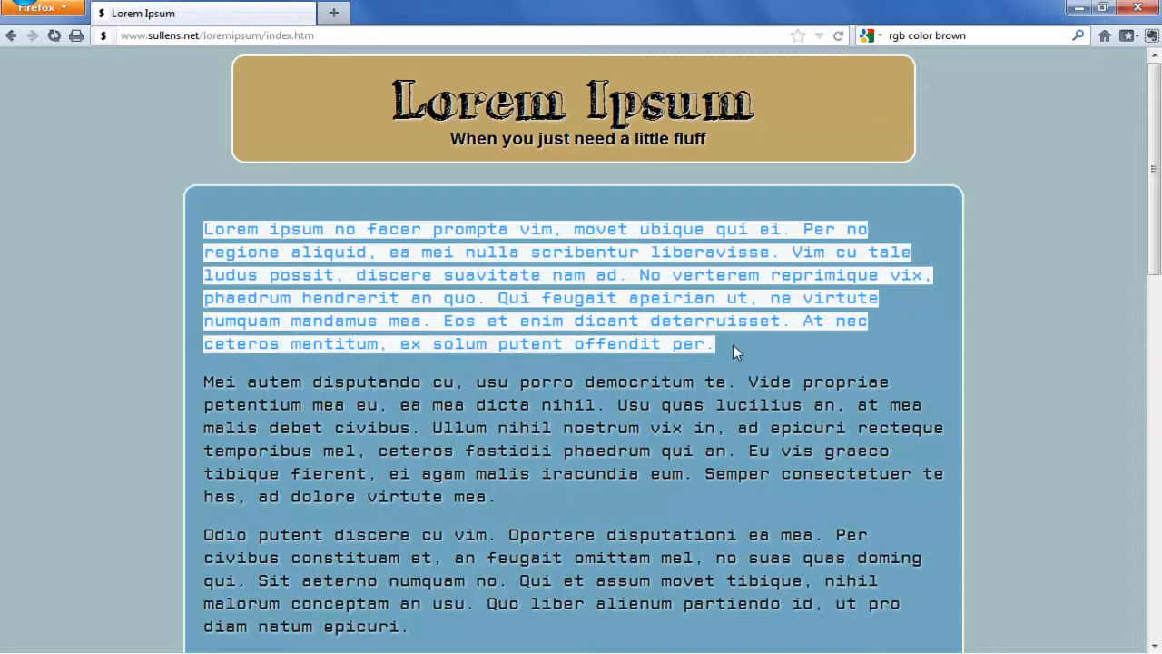
mouse_move(598, 316)
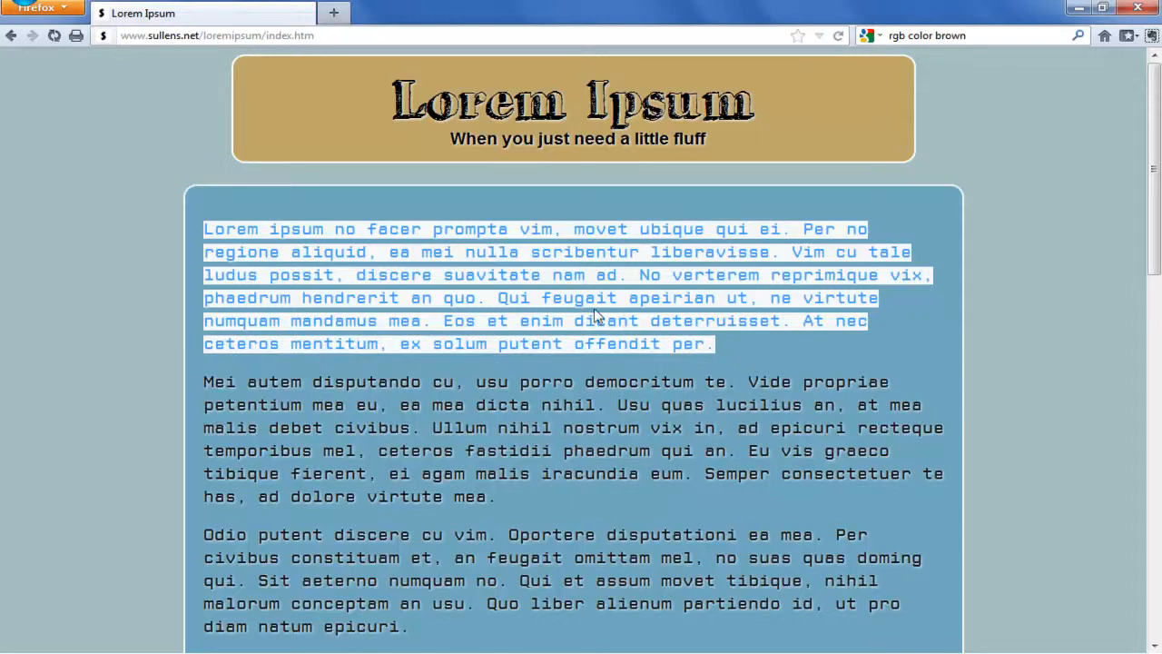
mouse_move(589, 304)
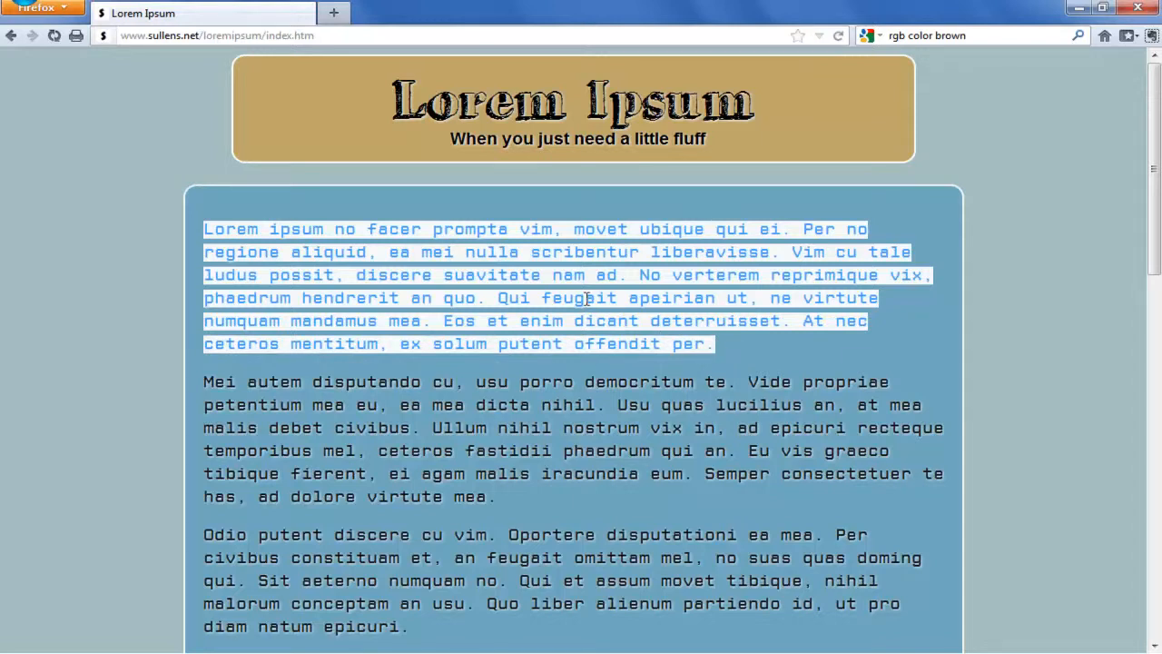
right_click(586, 298)
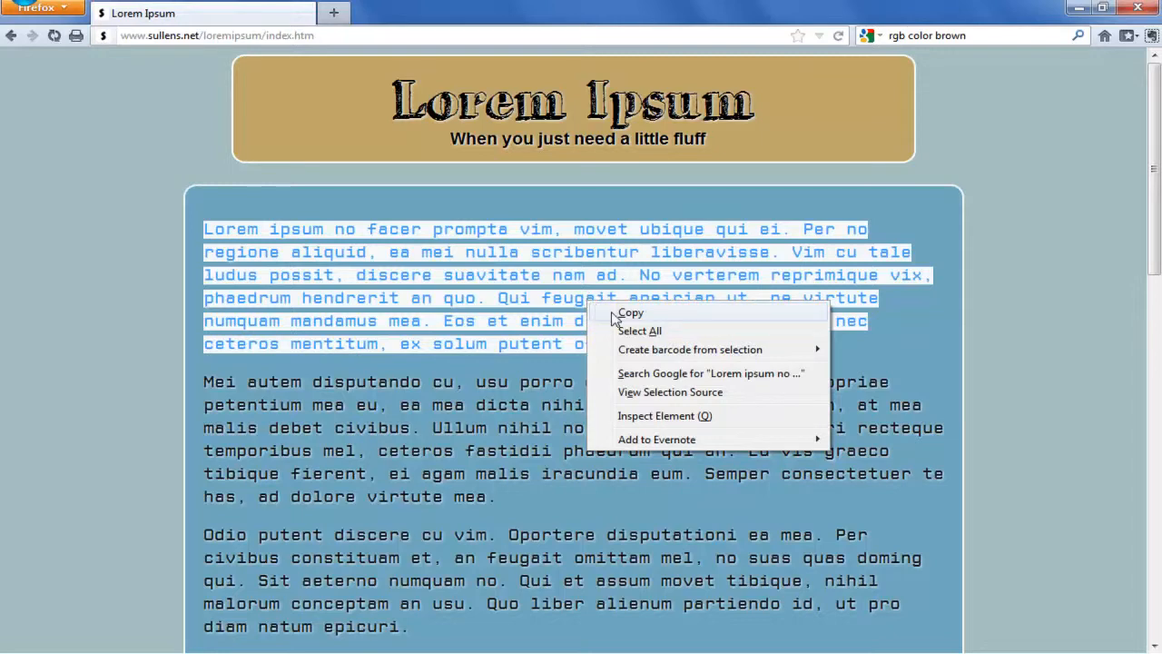
Copy the paragraph, paste it into line 13's echo in vi, and save with :w.
left_click(630, 312)
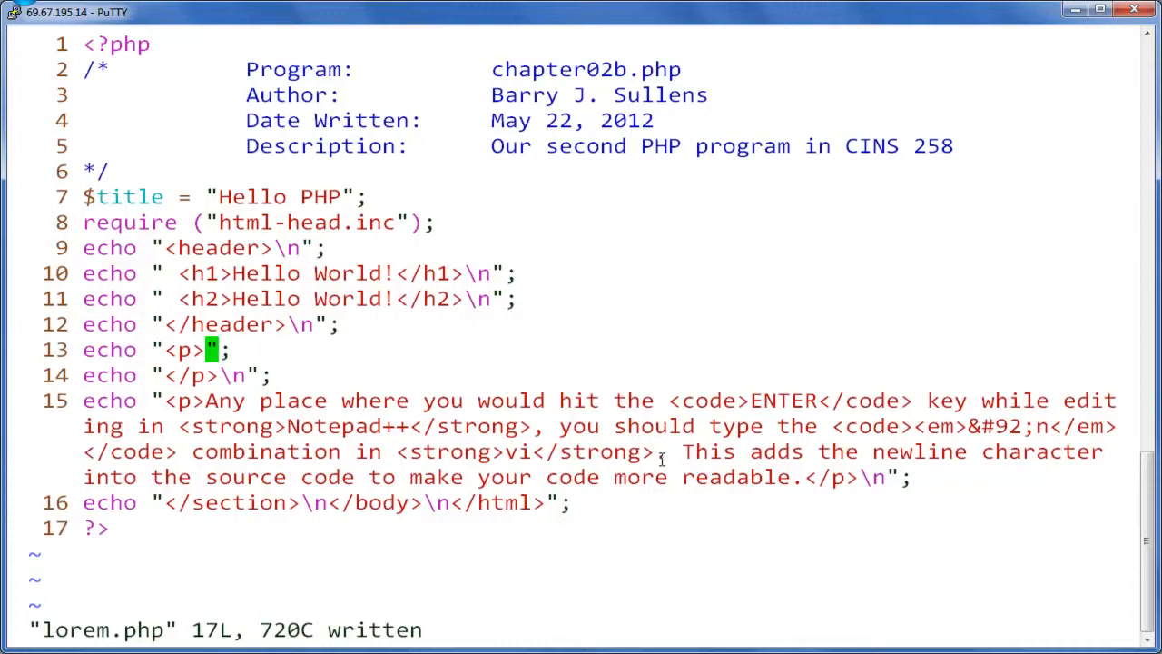
key("i")
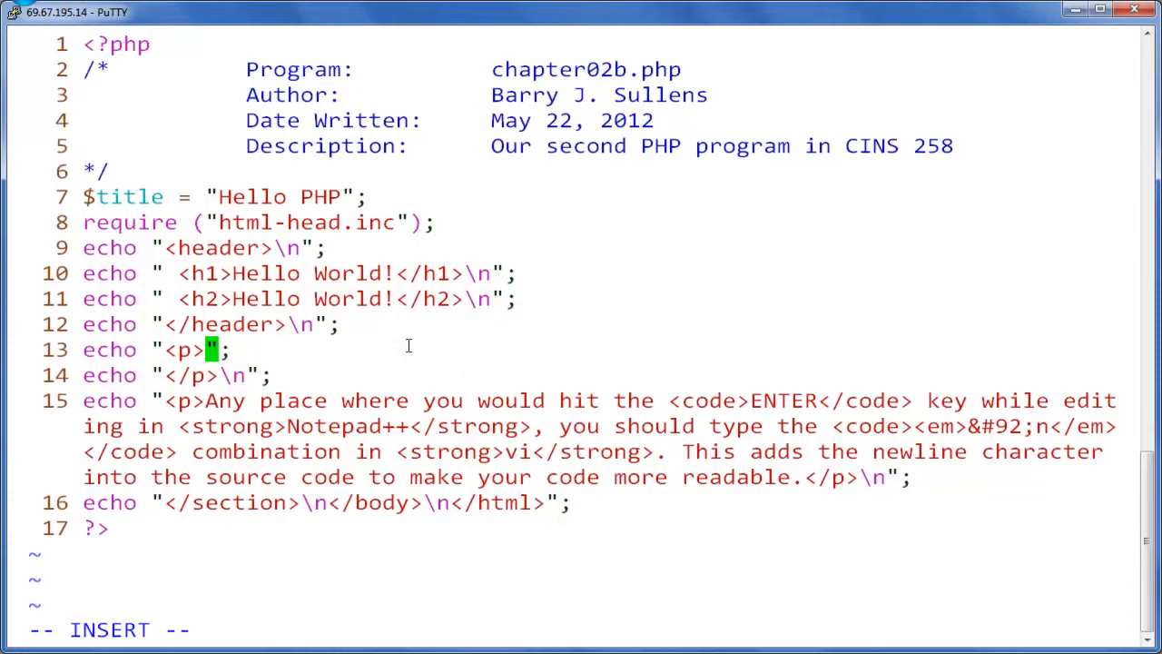
mouse_move(286, 349)
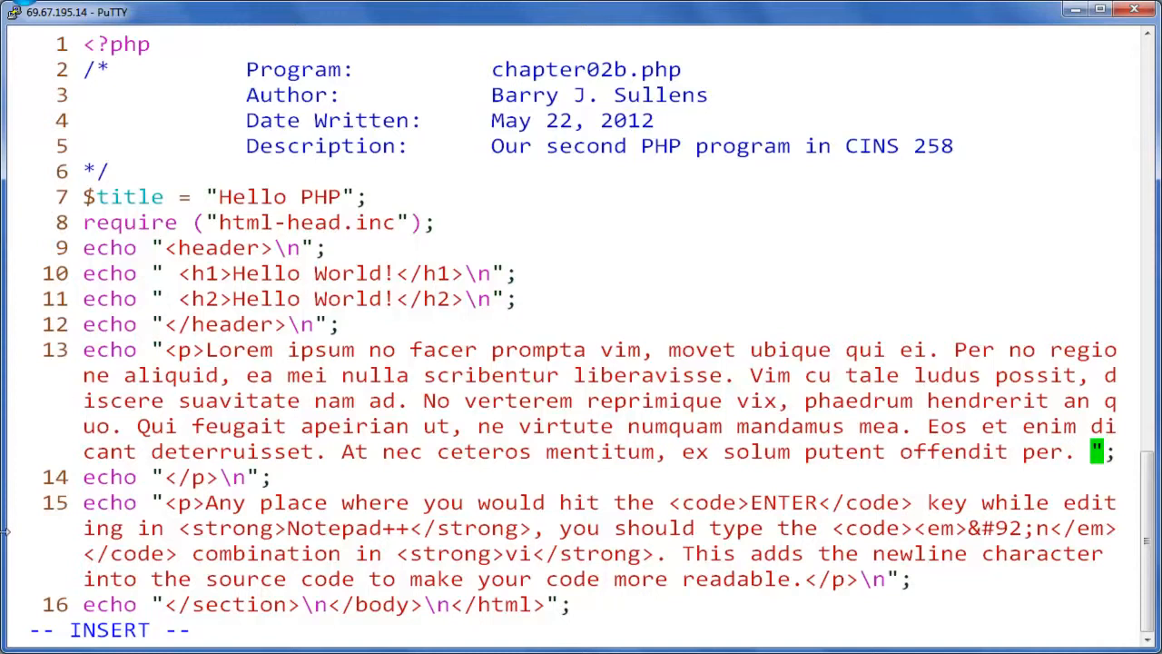
mouse_move(127, 630)
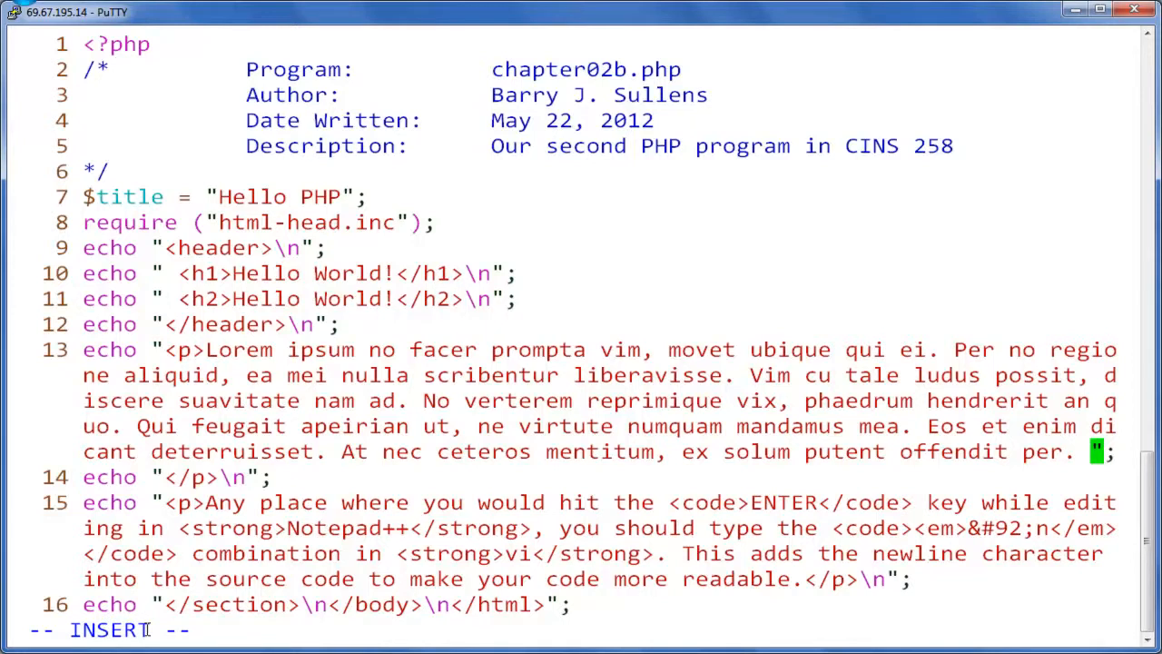
key("Escape")
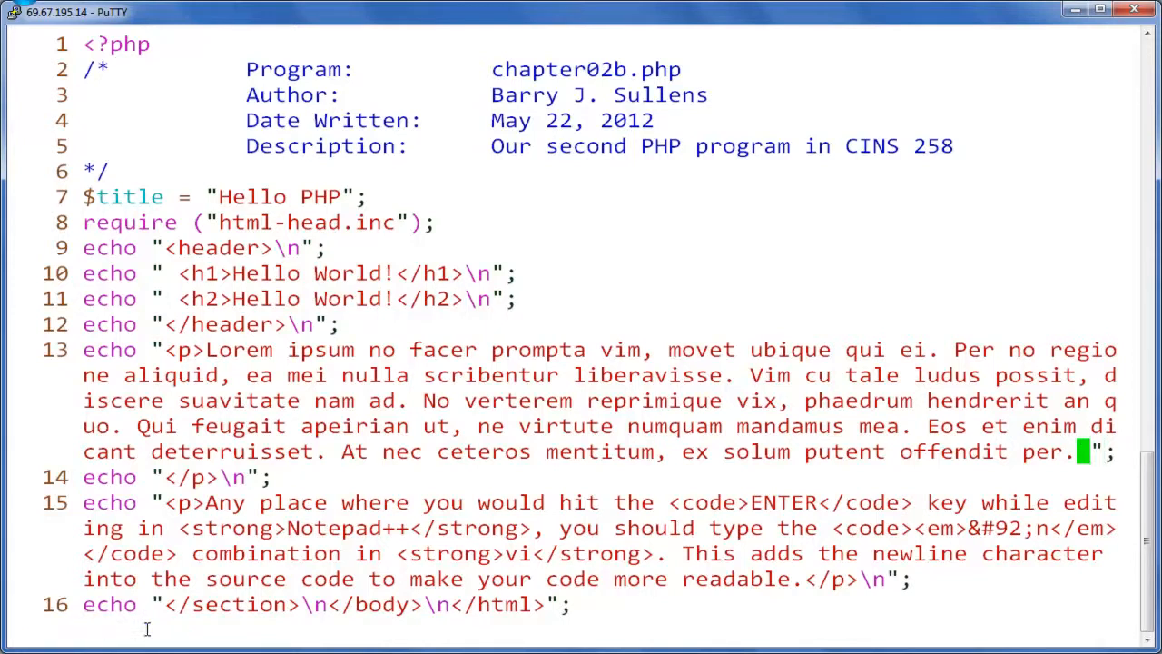
key("Escape")
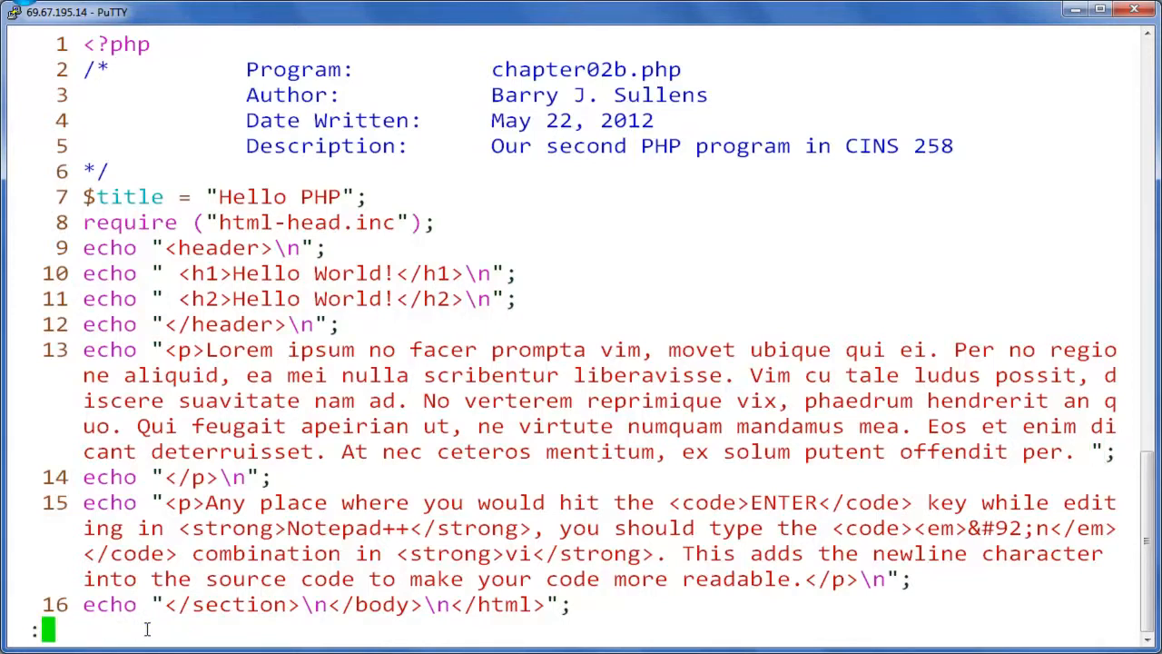
type(":w")
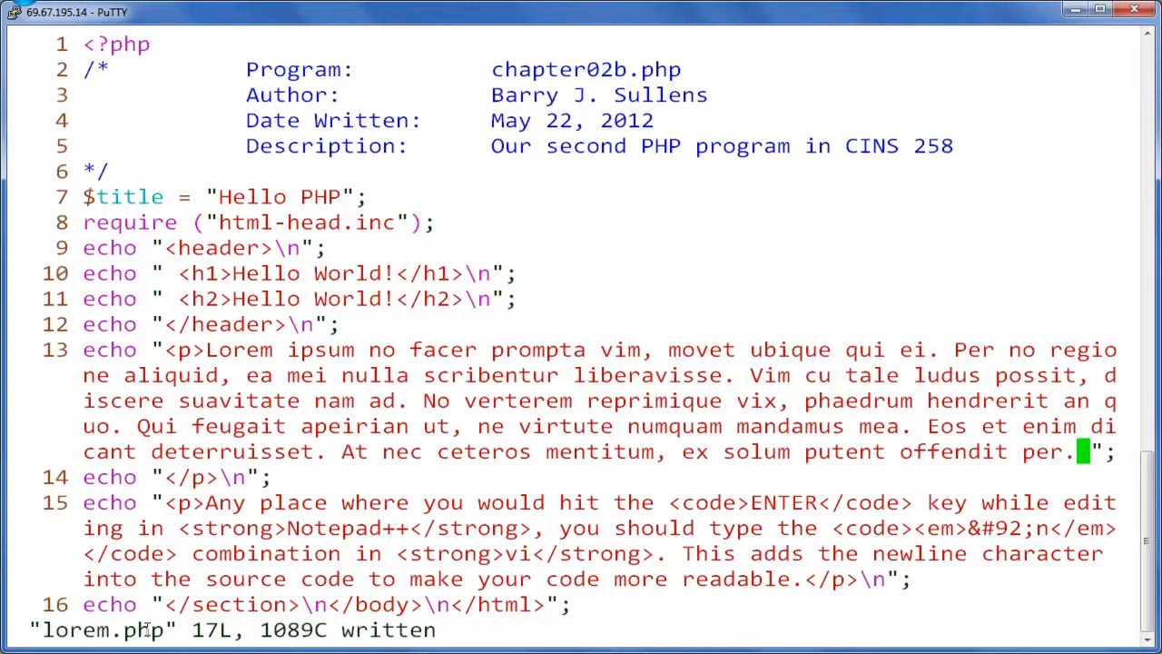
mouse_move(1094, 529)
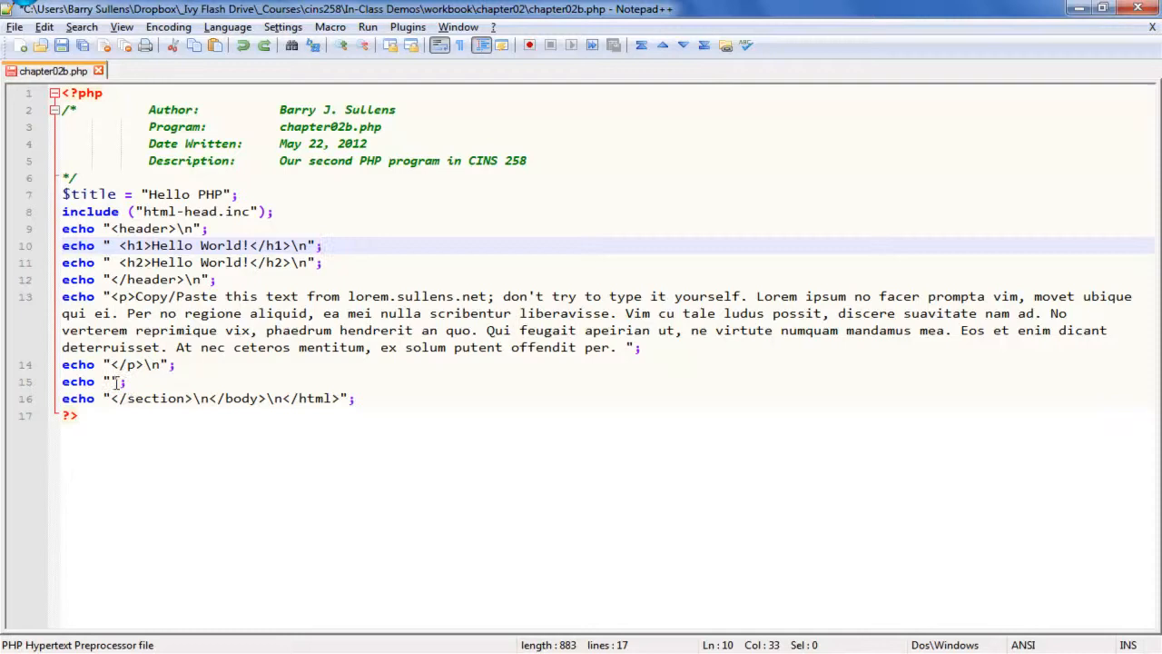
Paste the copied text between the empty quotes on line 15 of chapter02b.php.
left_click(116, 381)
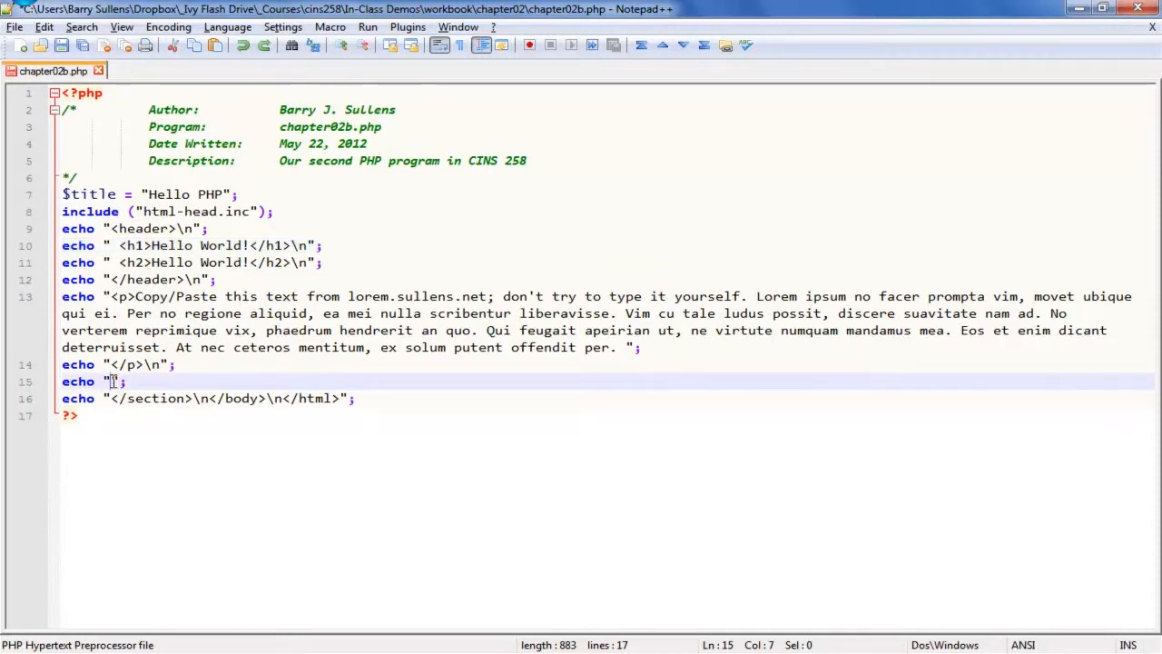
right_click(113, 381)
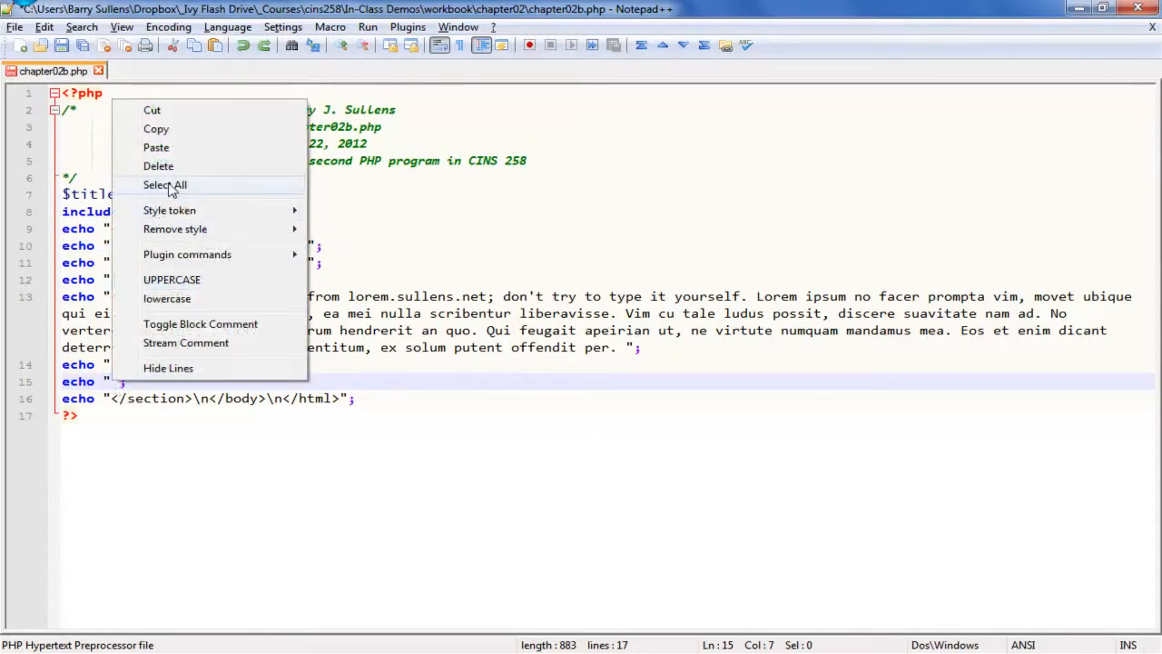
mouse_move(182, 159)
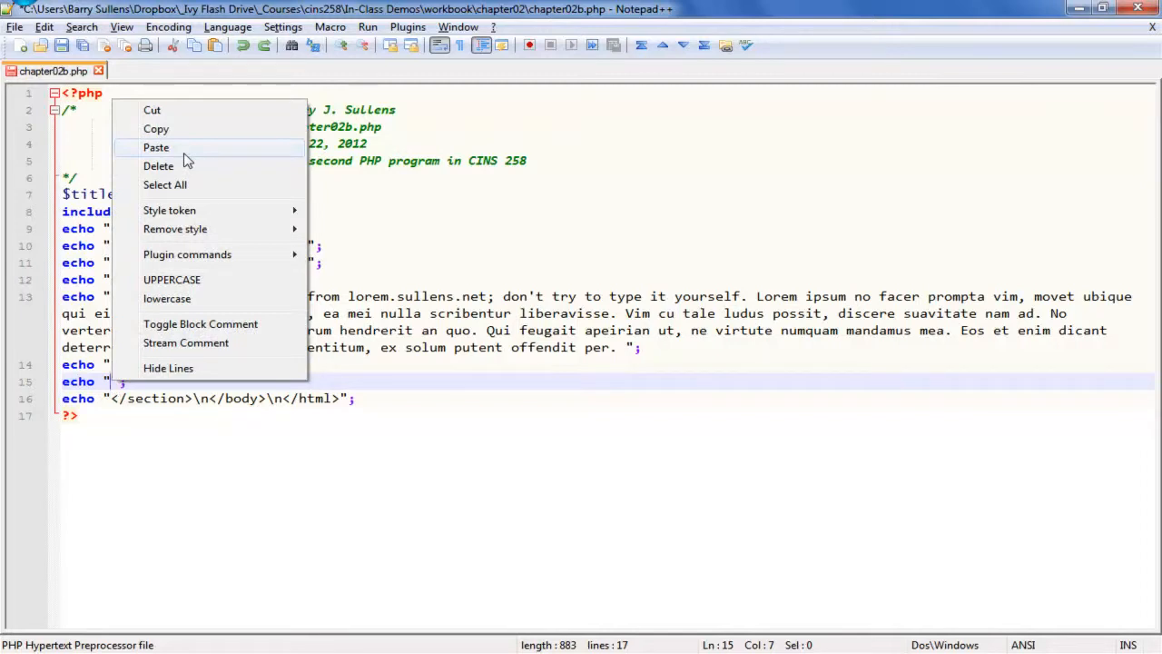
left_click(156, 147)
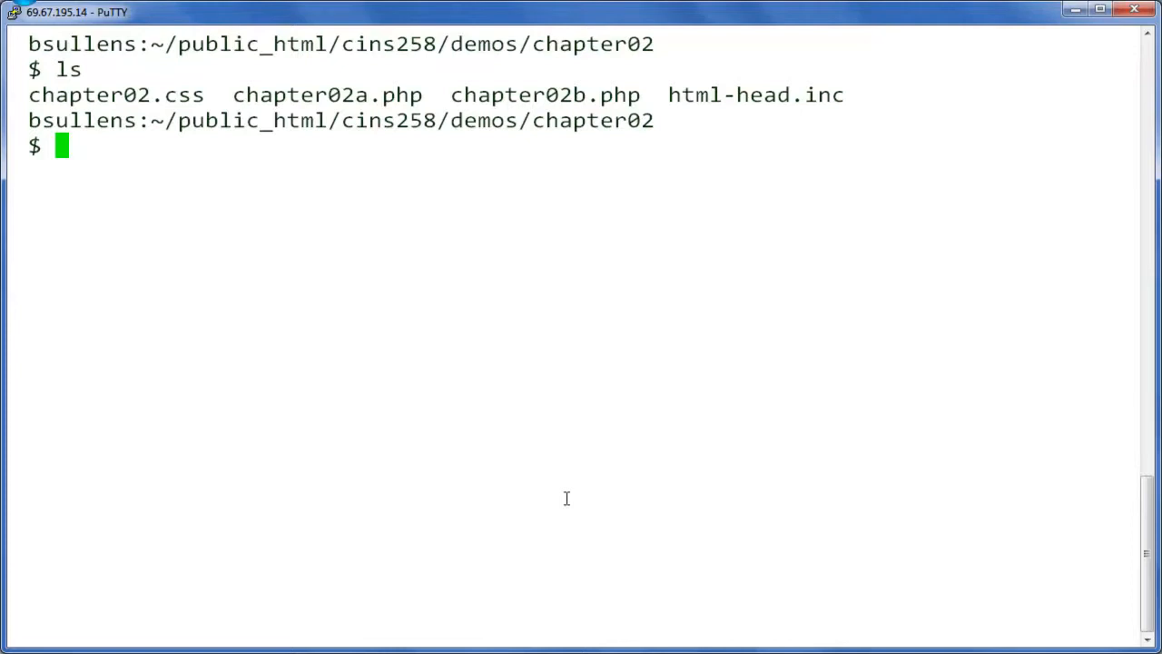
Type the shell command cp chapter02b.php CHAPTER02B.TXT.
type("cp")
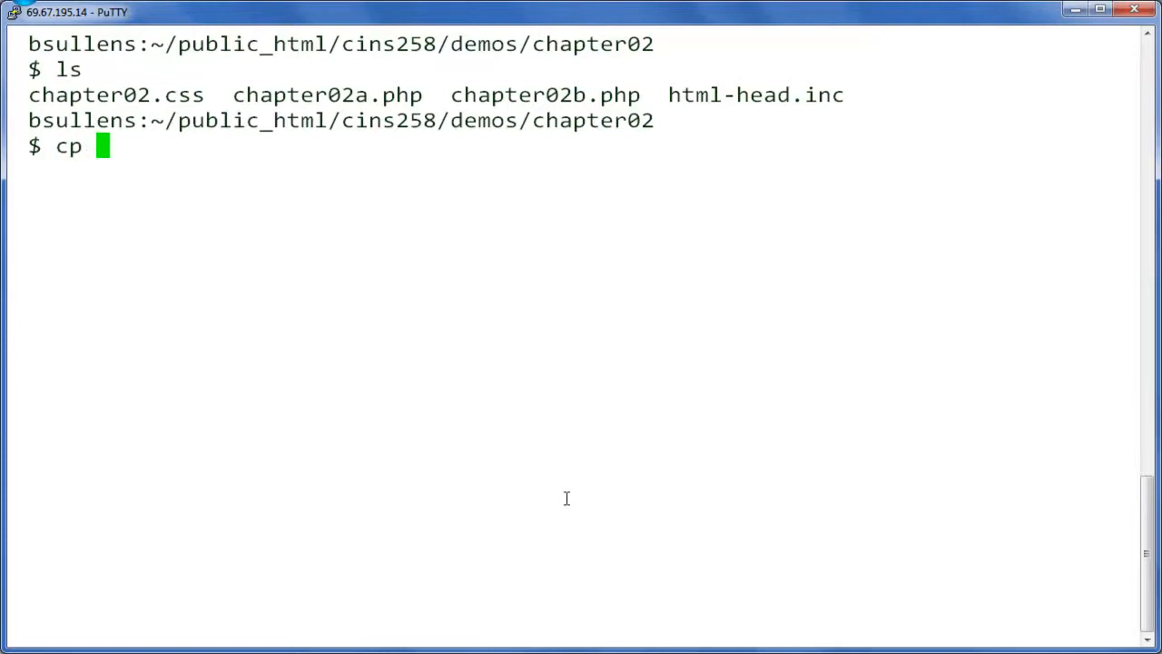
type("chapter")
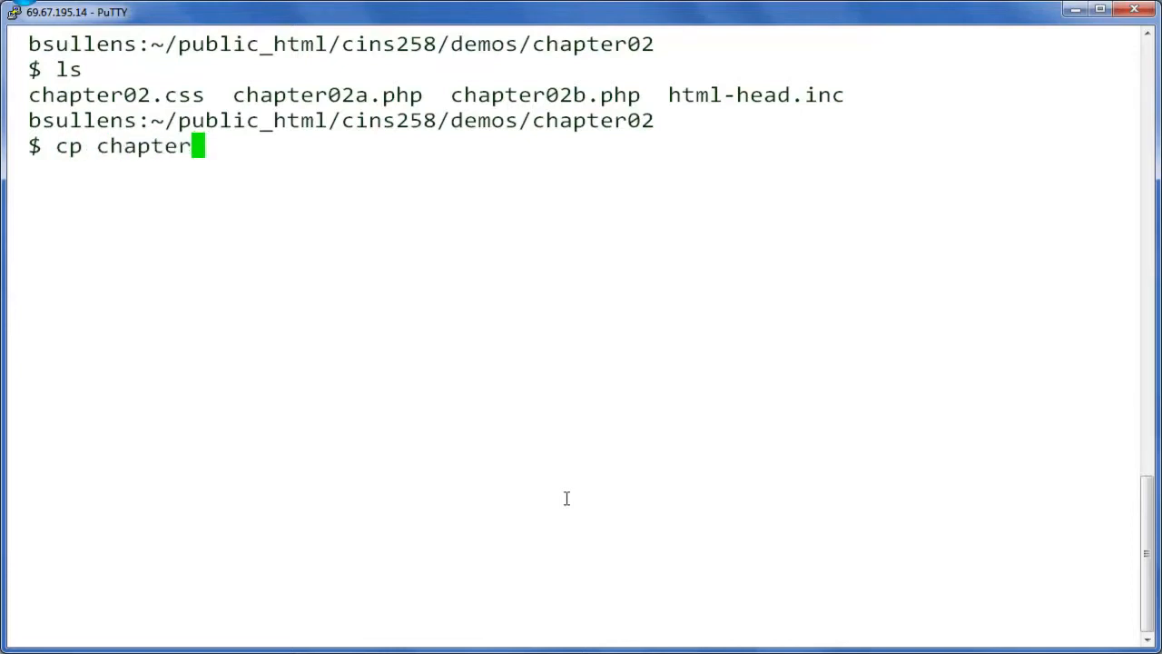
type("02b")
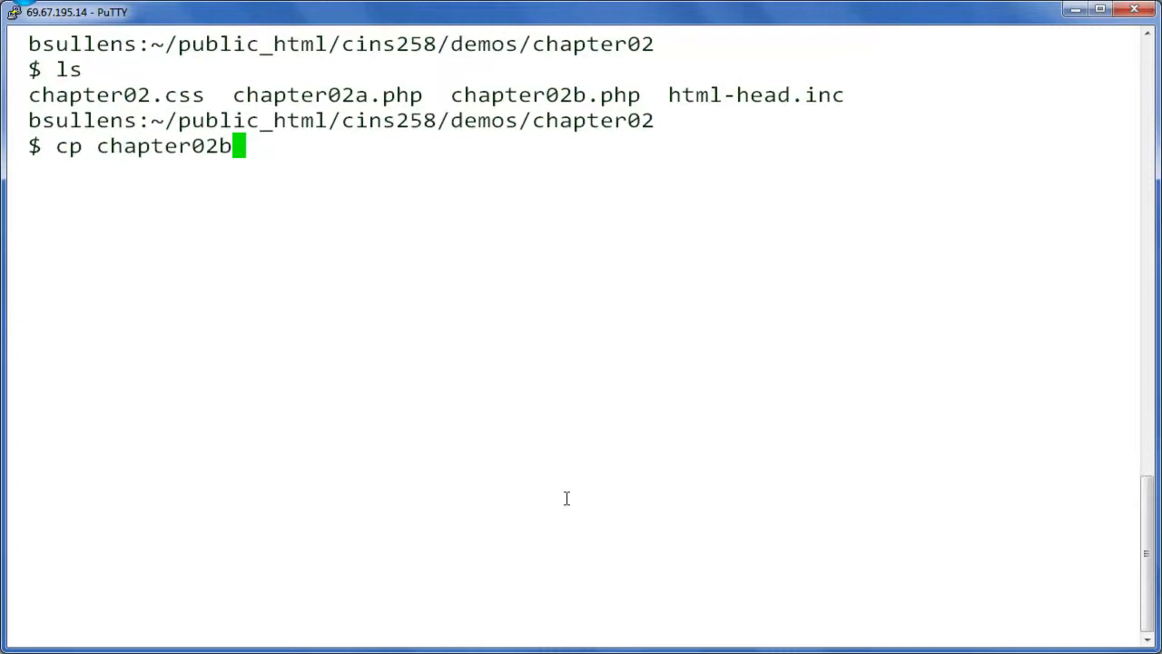
type(".php")
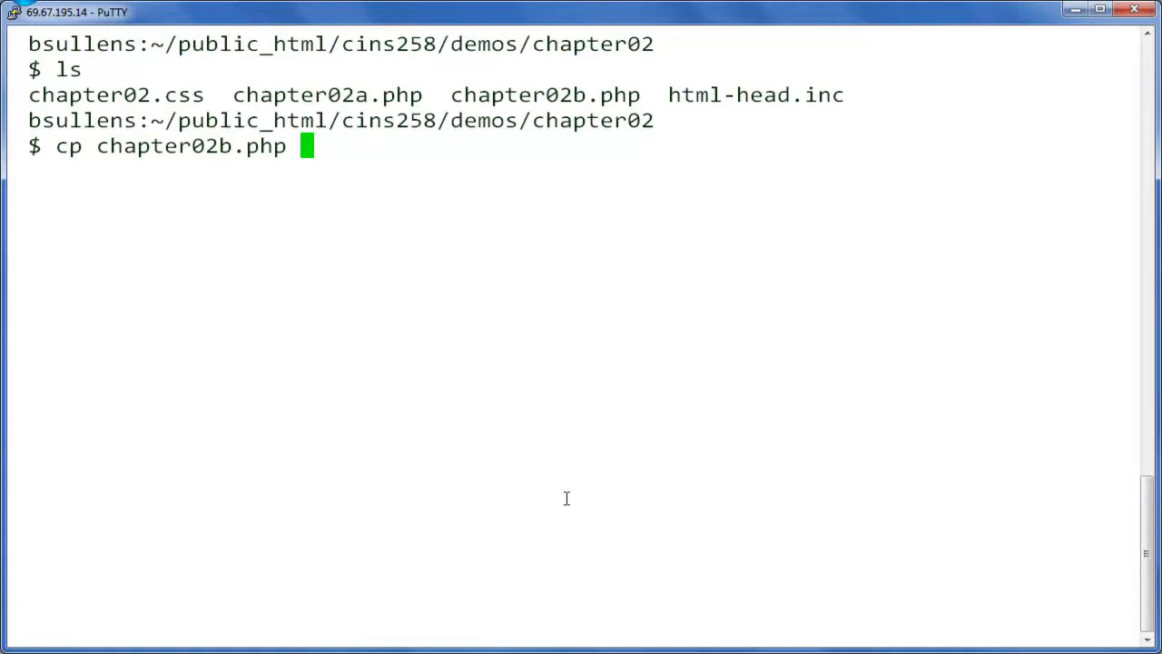
type("CHAPT")
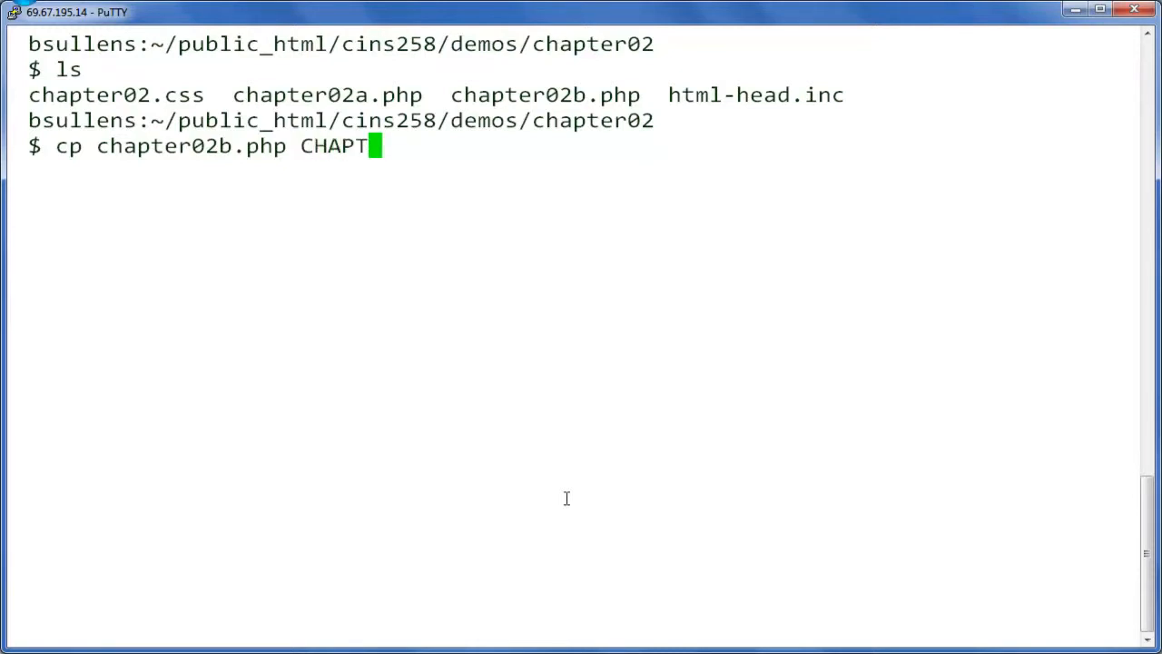
type("ER02B")
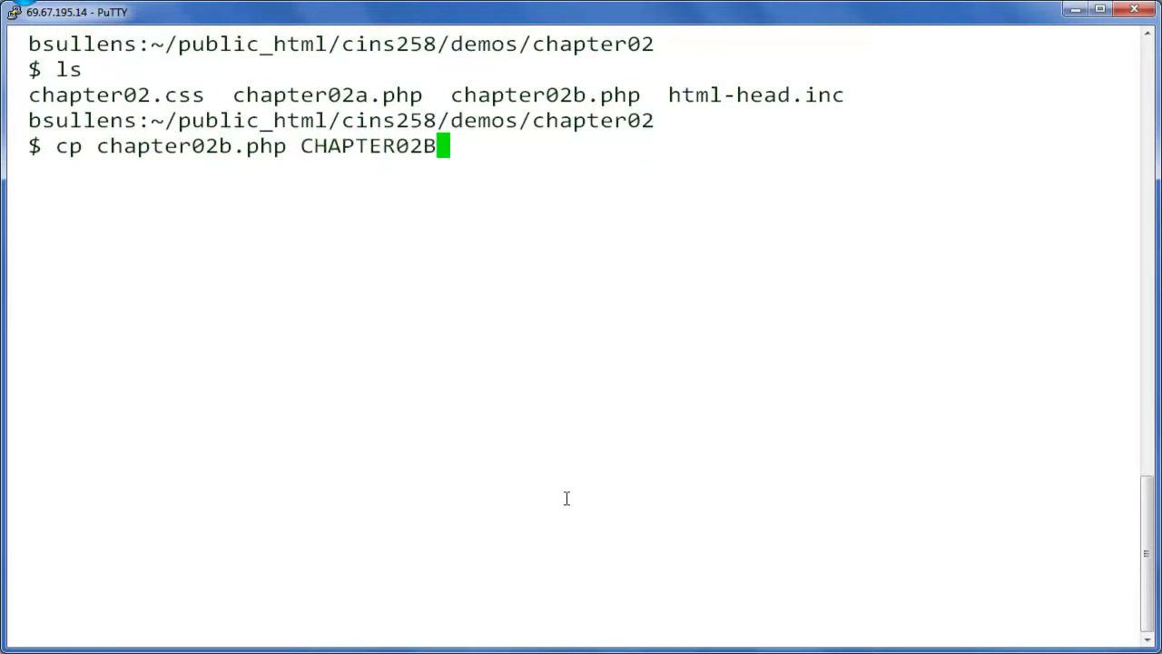
type(".TXT")
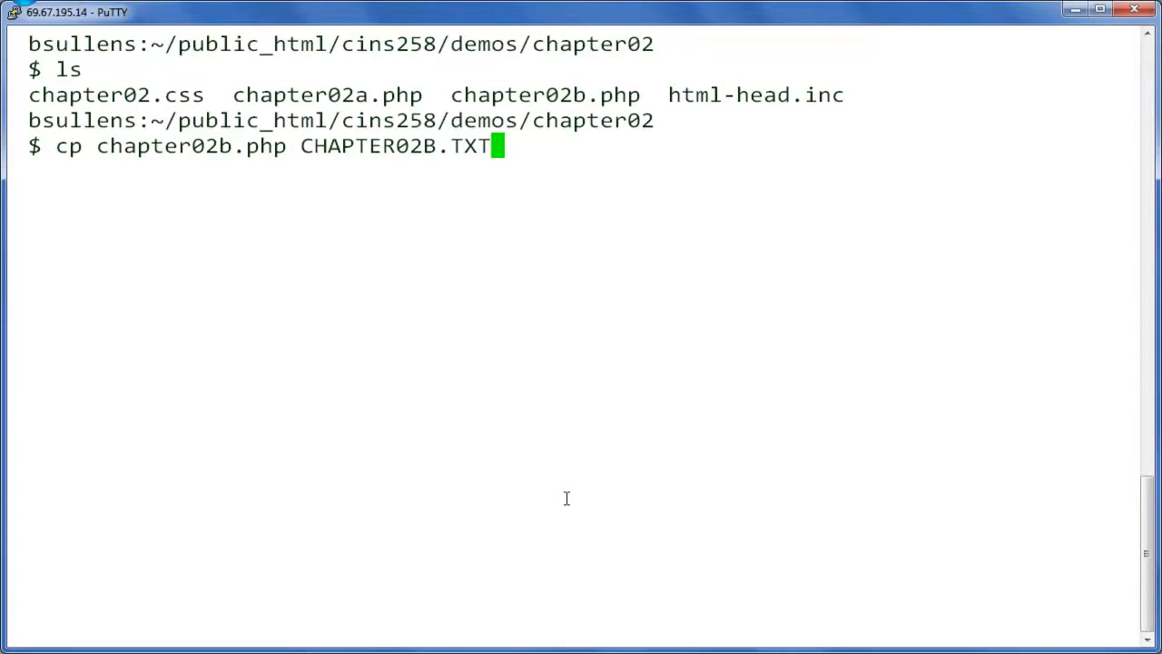
mouse_move(481, 159)
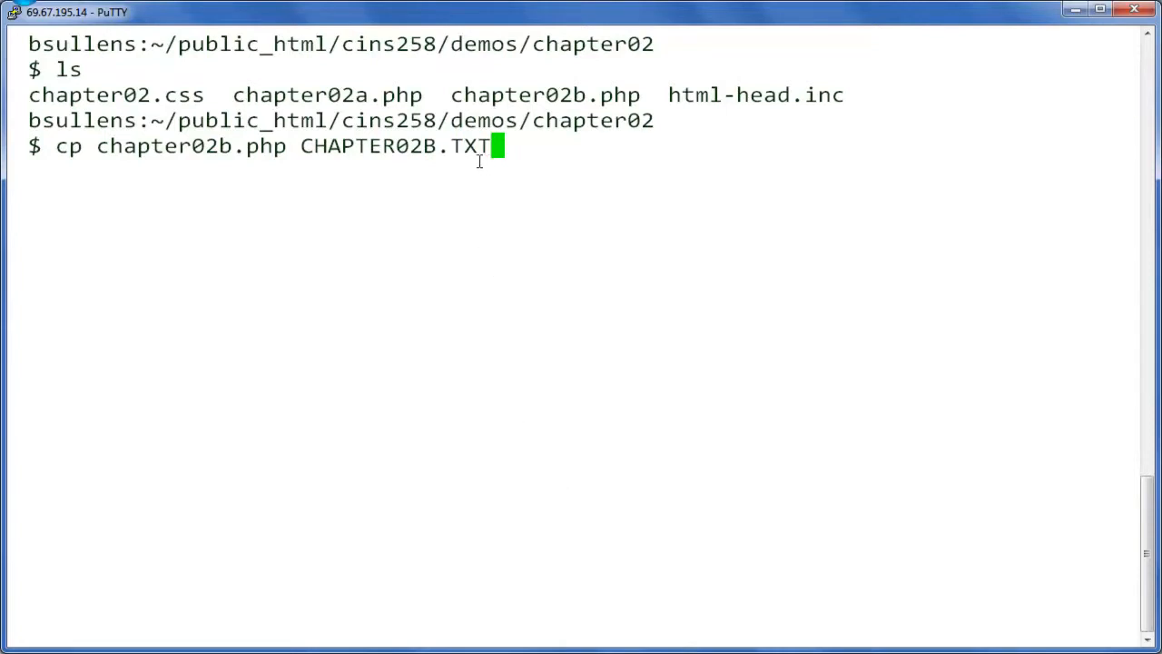
mouse_move(488, 162)
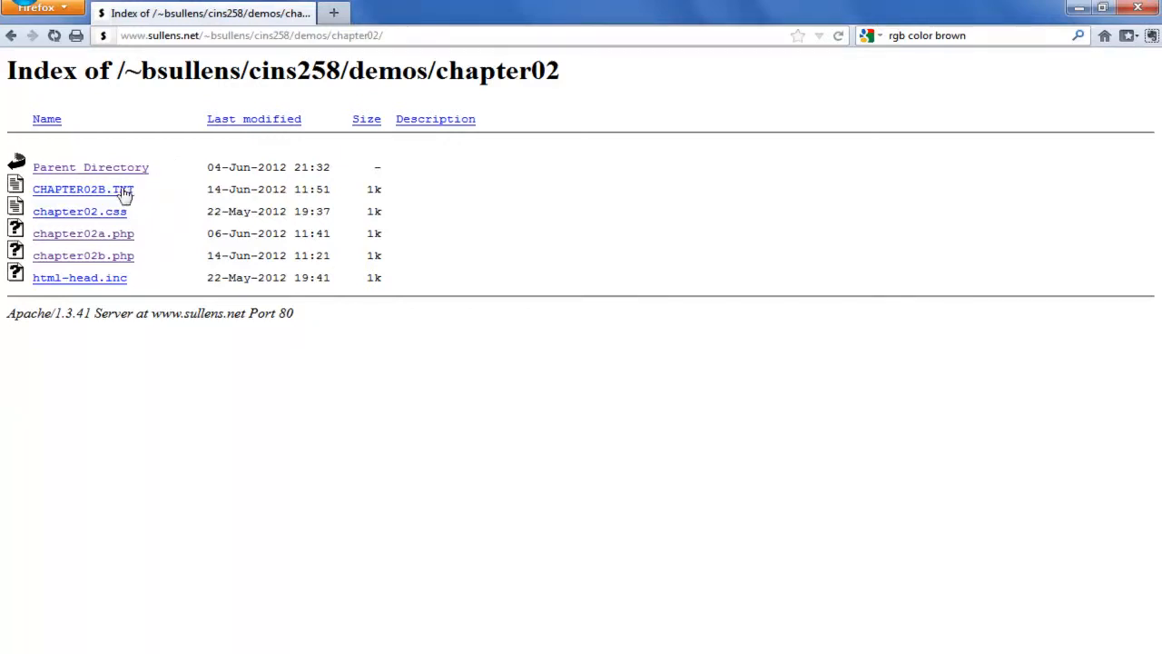
Open CHAPTER02B.TXT from the listing and copy its entire PHP source.
left_click(83, 189)
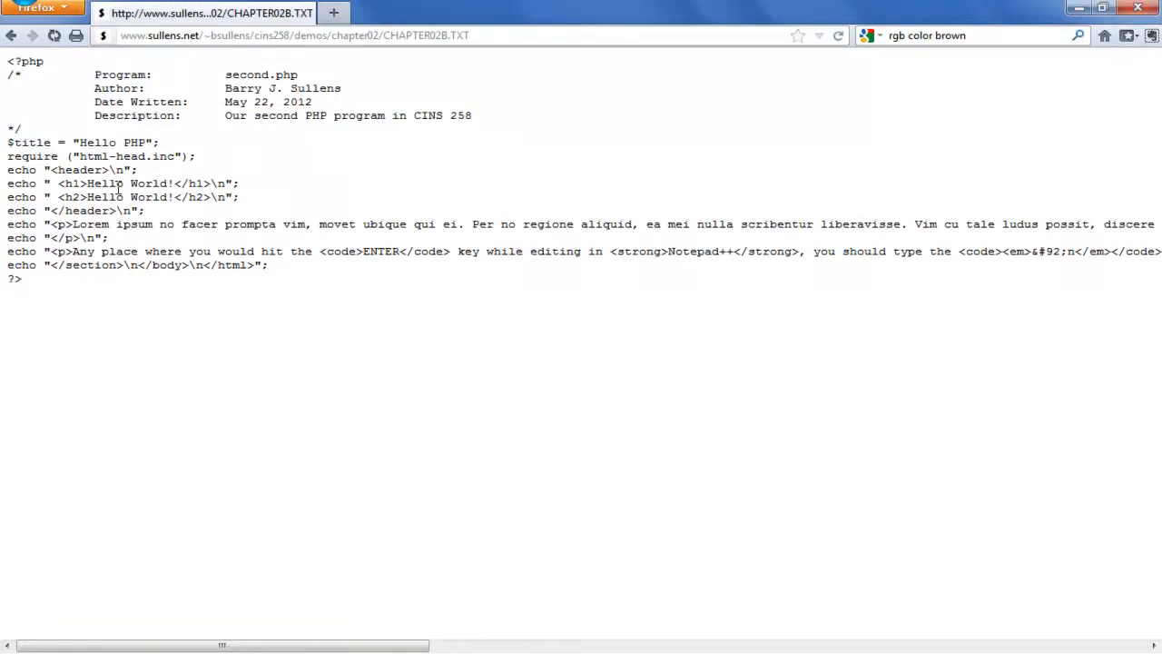
left_click_drag(6, 183, 22, 279)
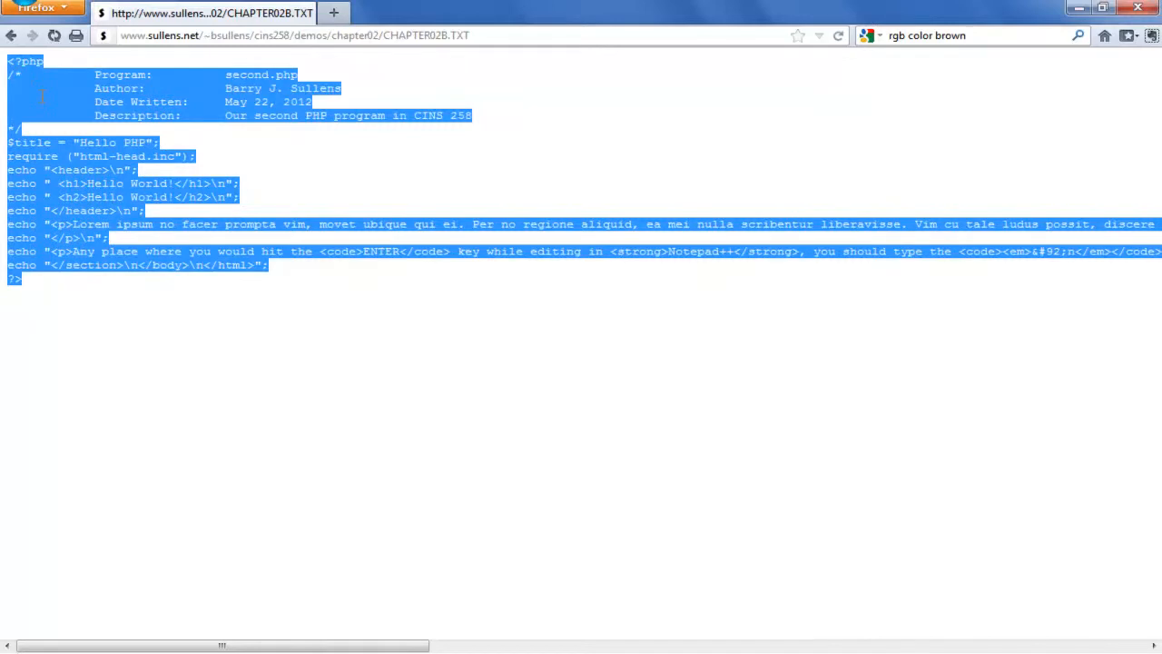
right_click(41, 100)
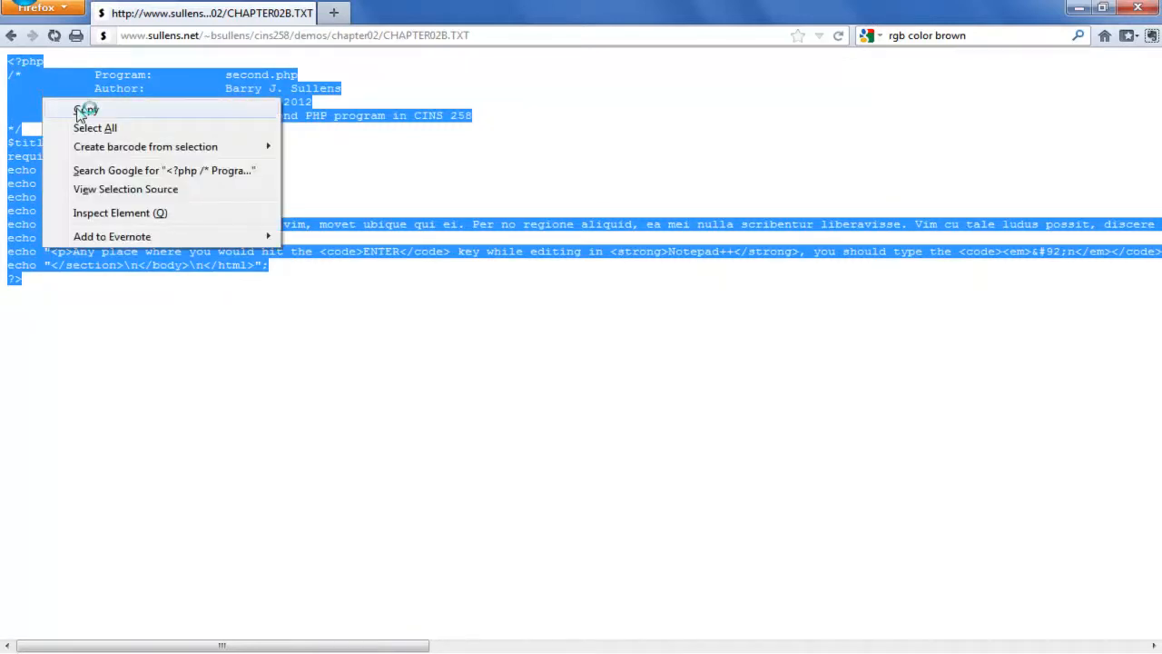
left_click(86, 109)
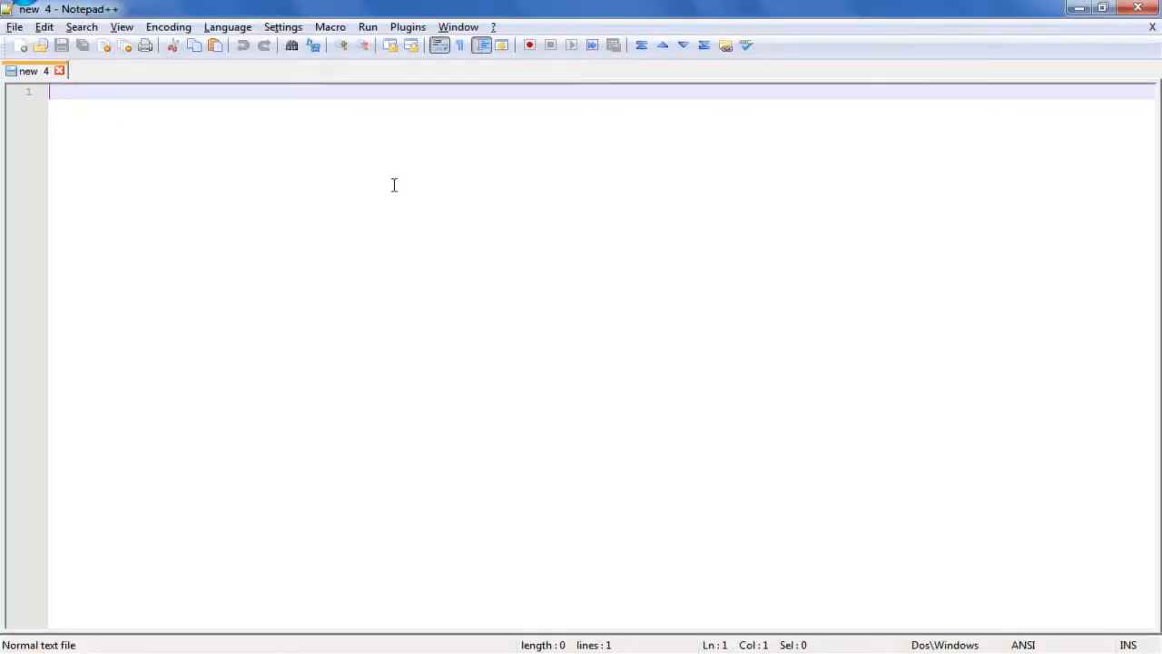
Put the copied code in the new Notepad++ document and set its language to PHP.
left_click(215, 45)
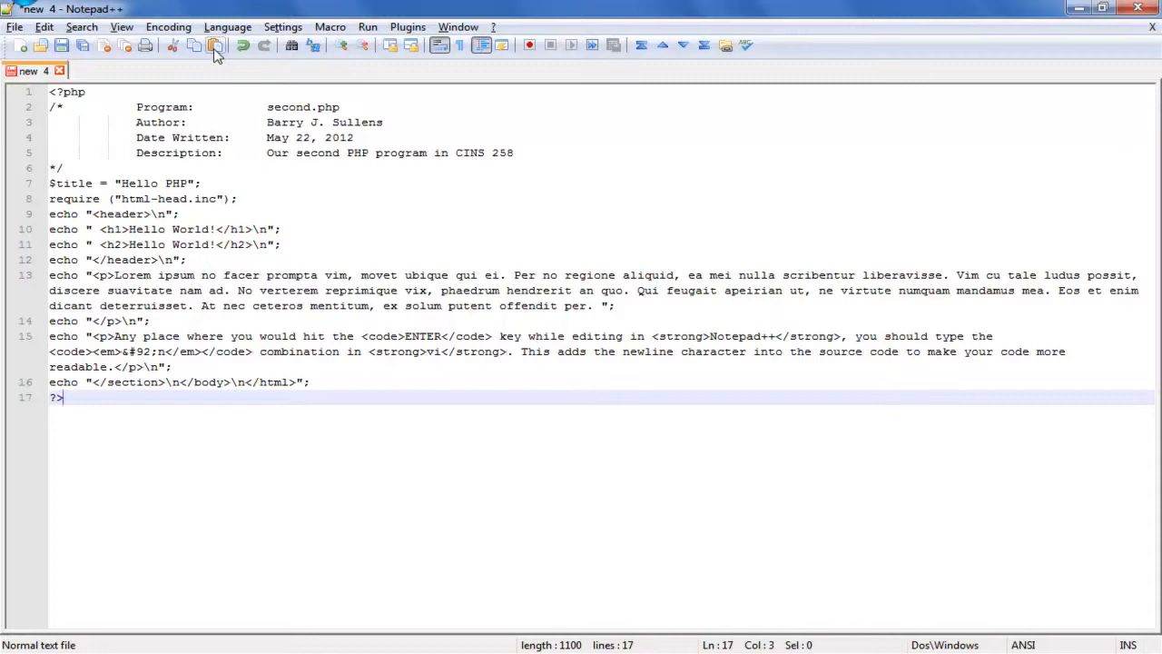
left_click(227, 26)
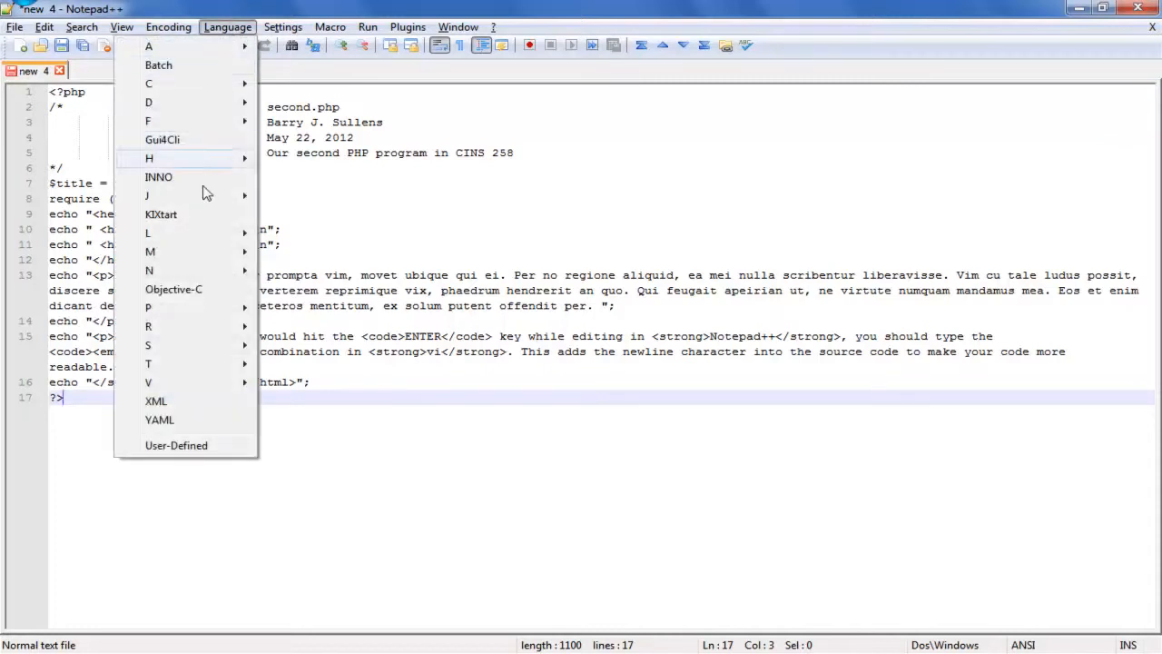
mouse_move(148, 307)
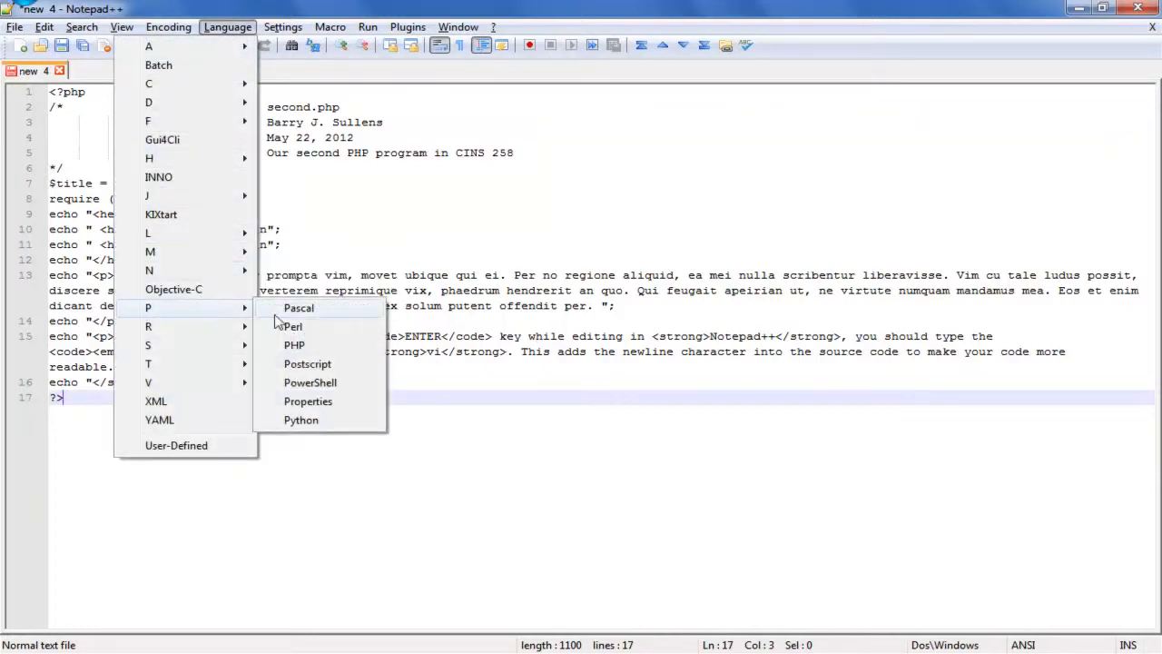
left_click(294, 345)
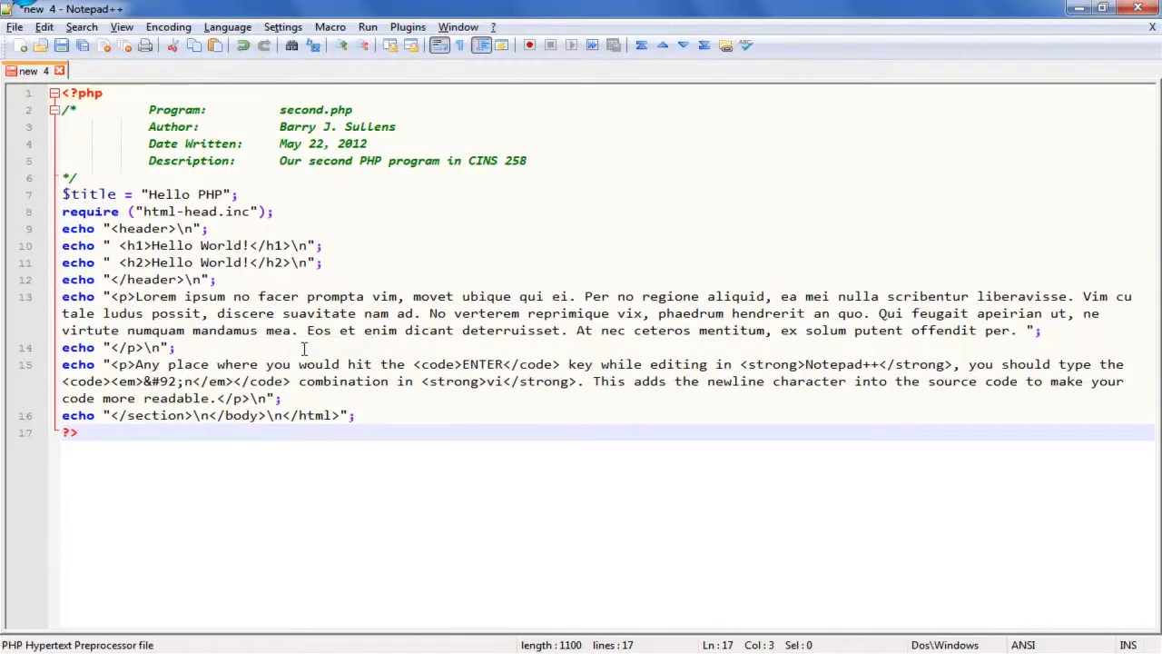
left_click(78, 431)
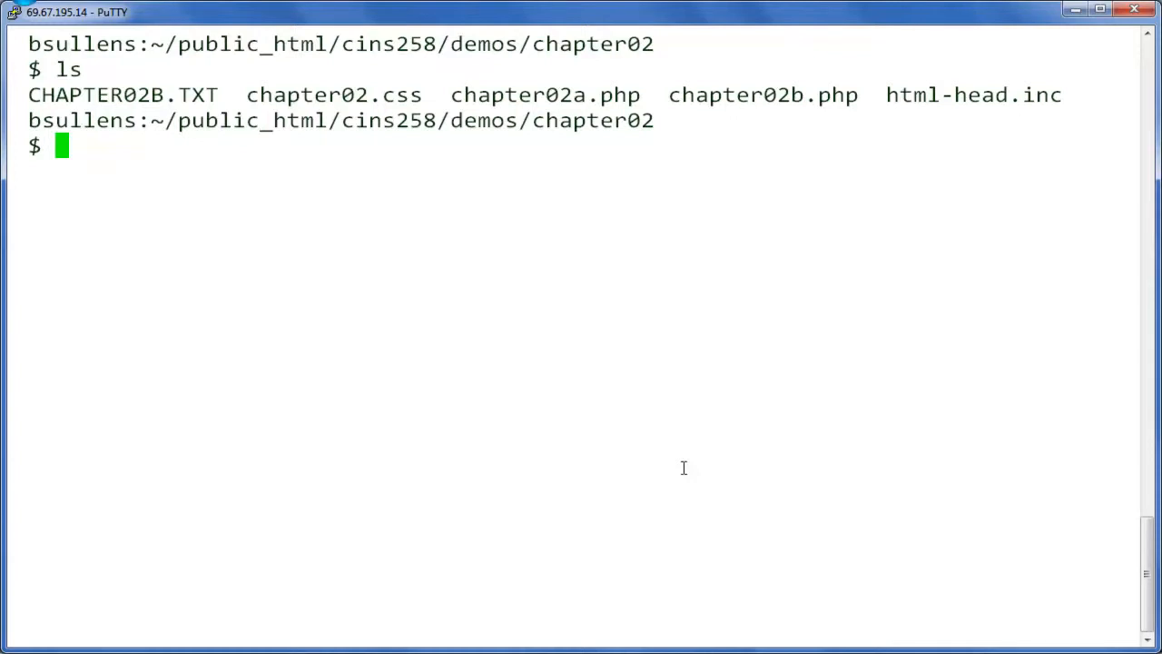
Type cat -n chapter02b.php > CHAPTER02B.TXT to write a numbered listing.
type("cat")
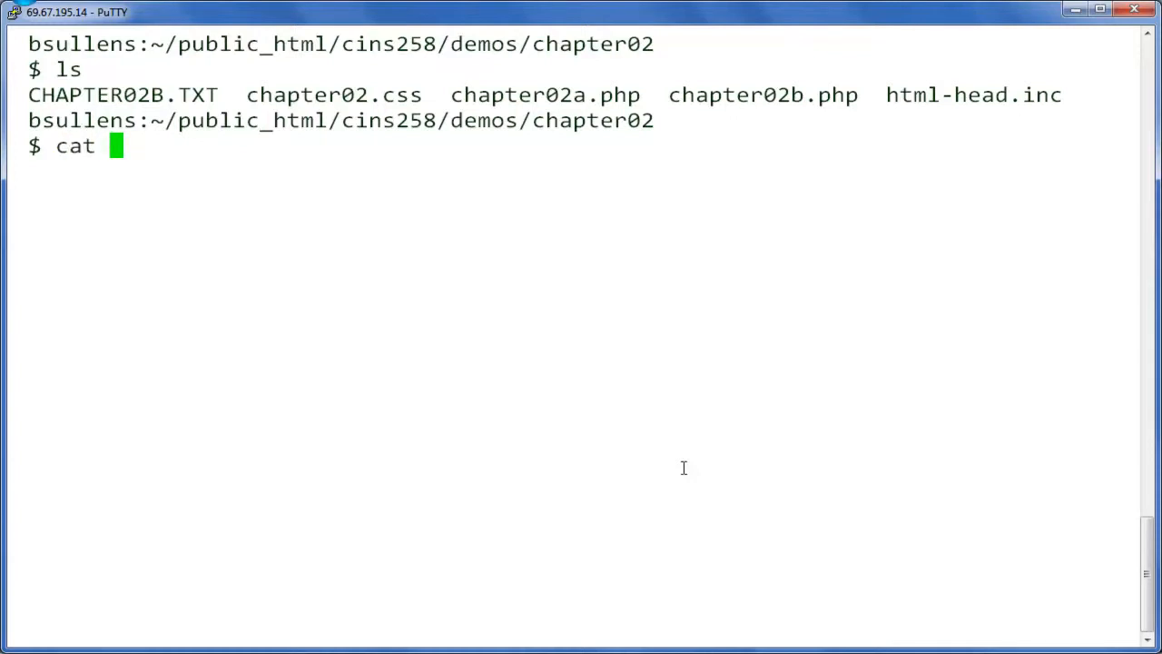
type("-n")
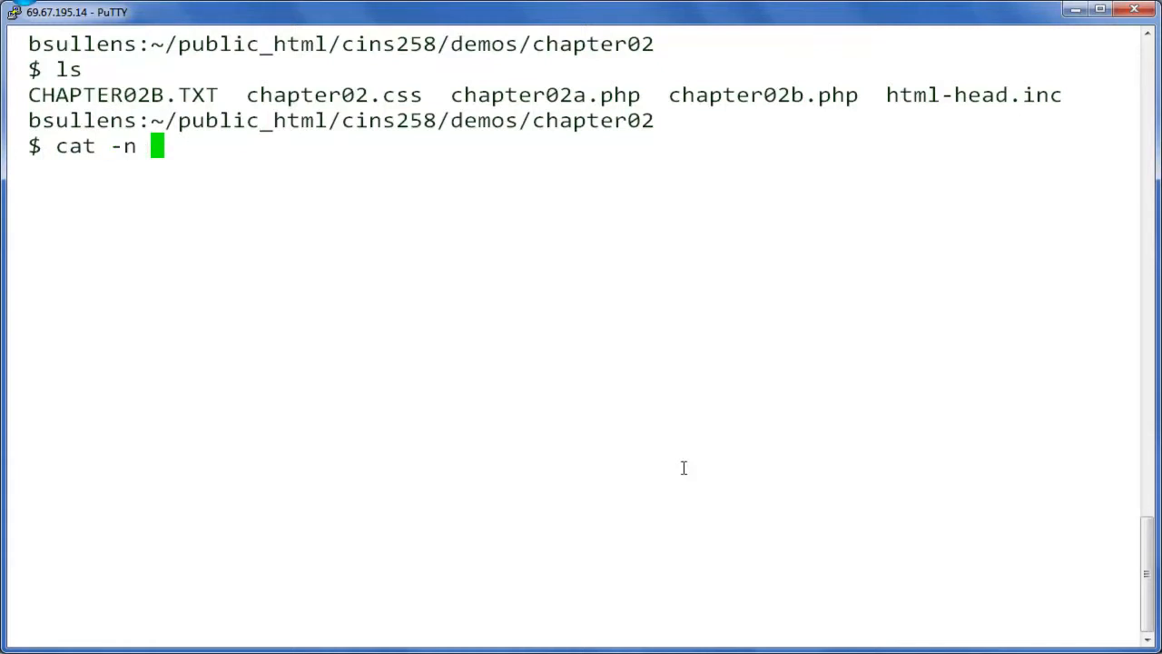
type("cha")
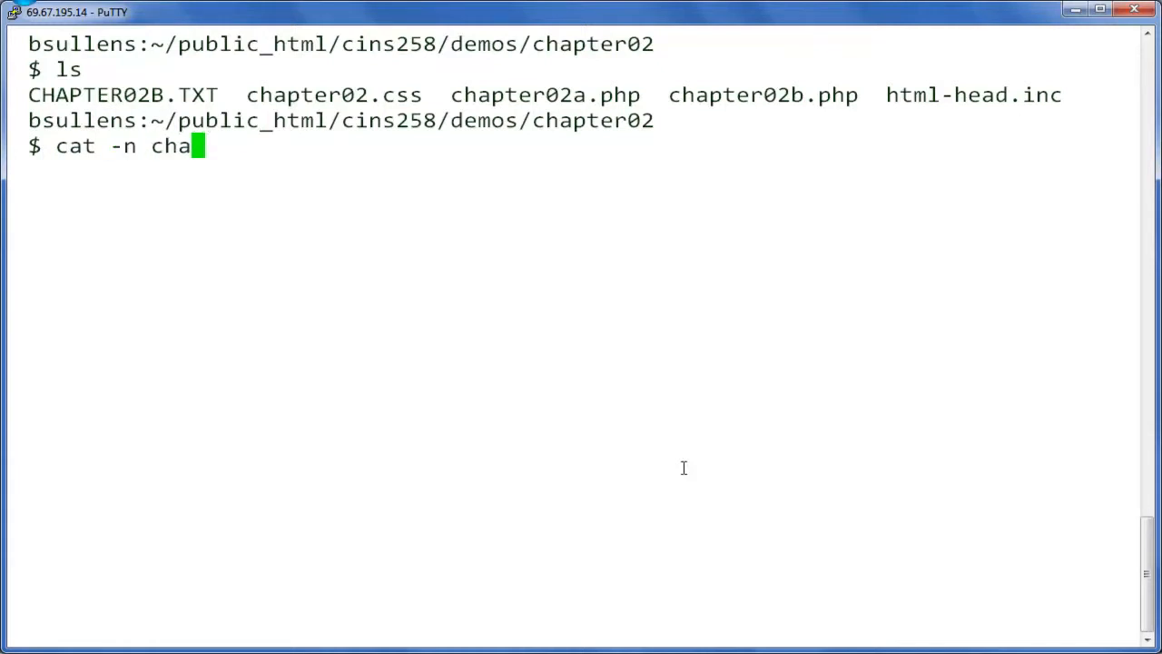
type("pter02b.php")
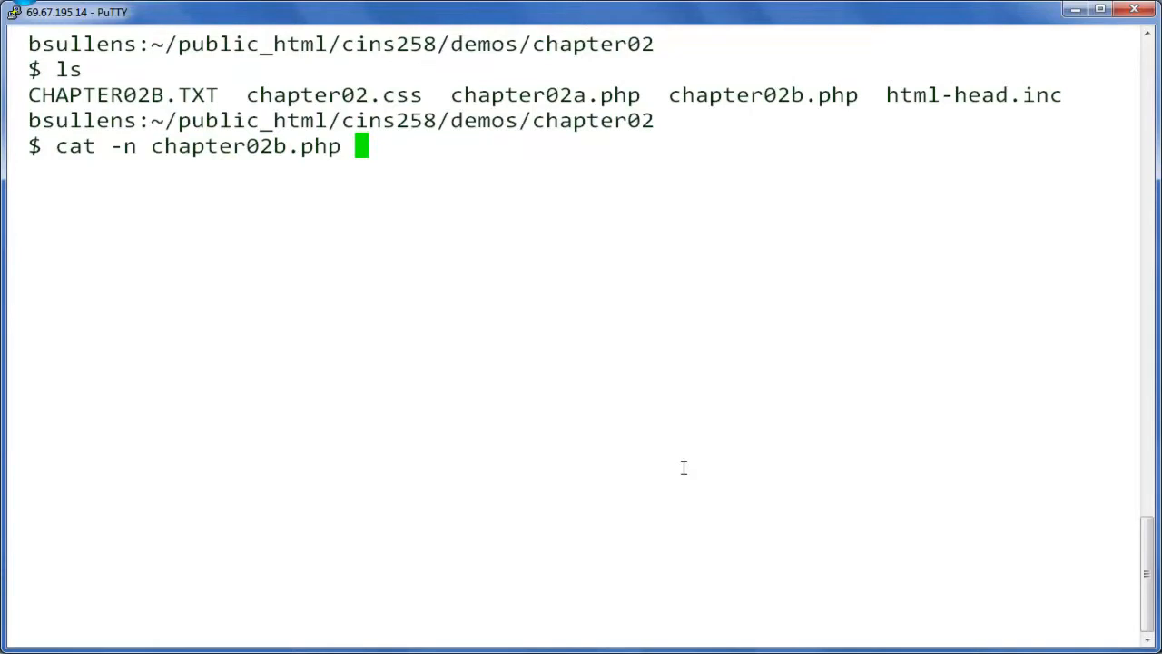
type(">")
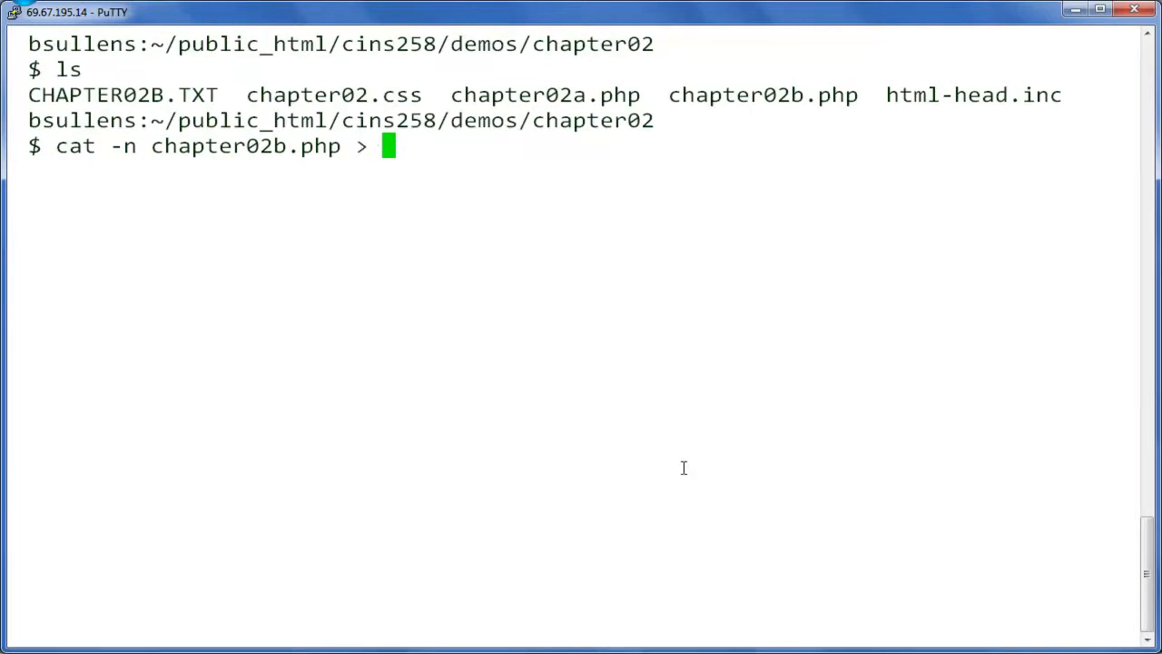
type("CHAPTER02")
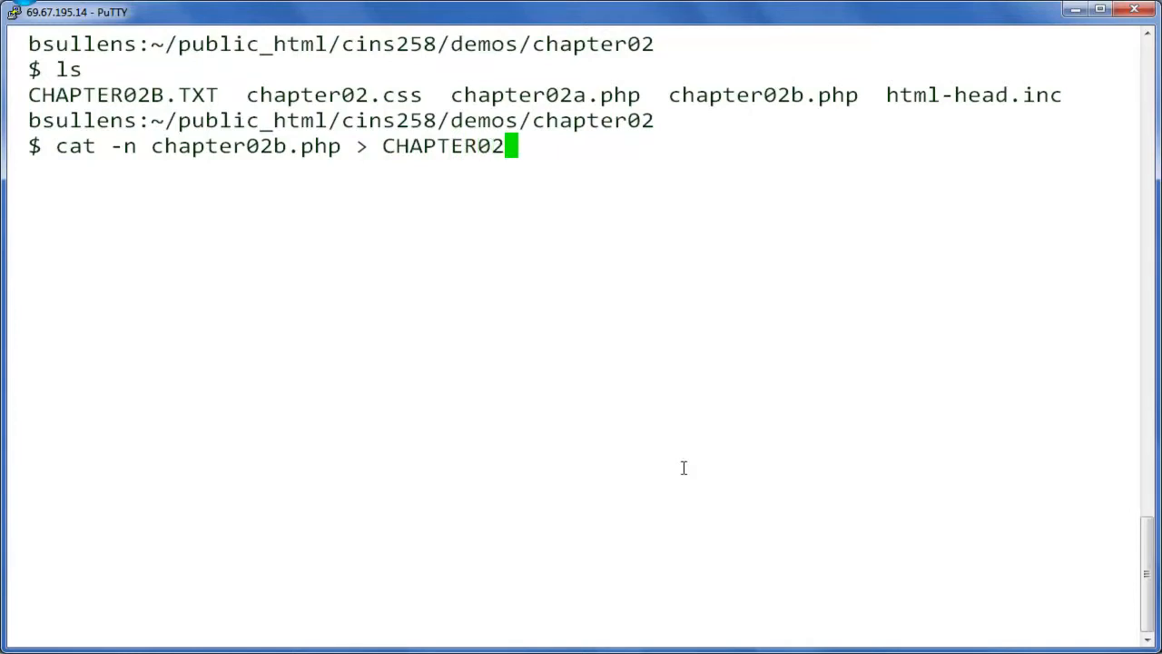
type("B")
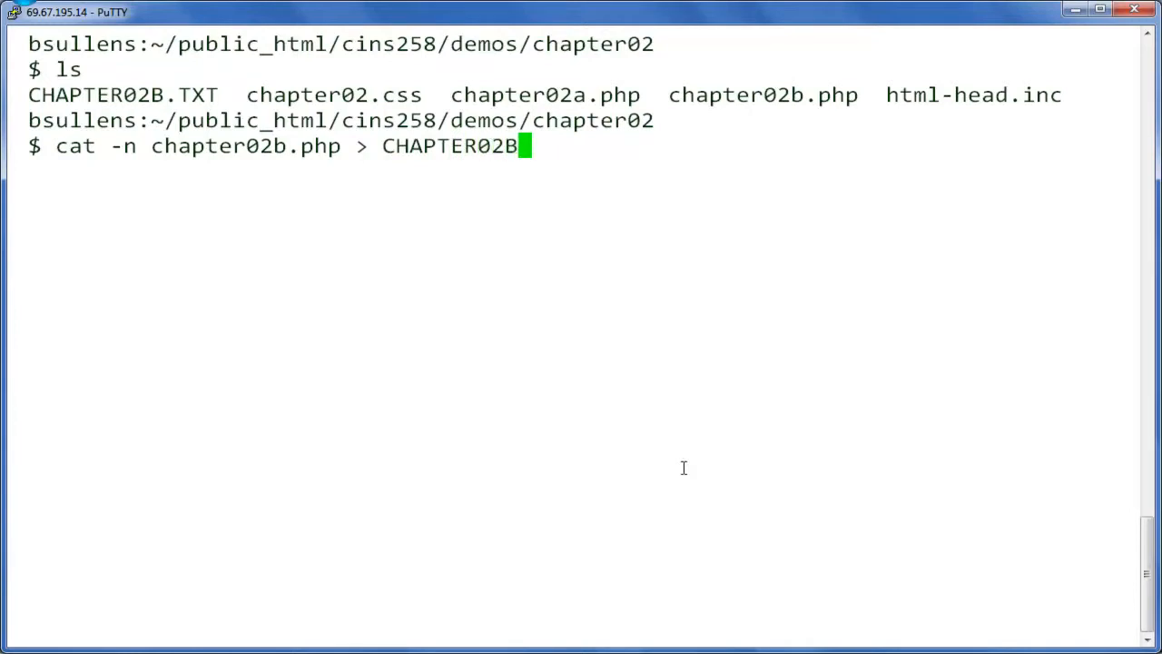
type(".TXT")
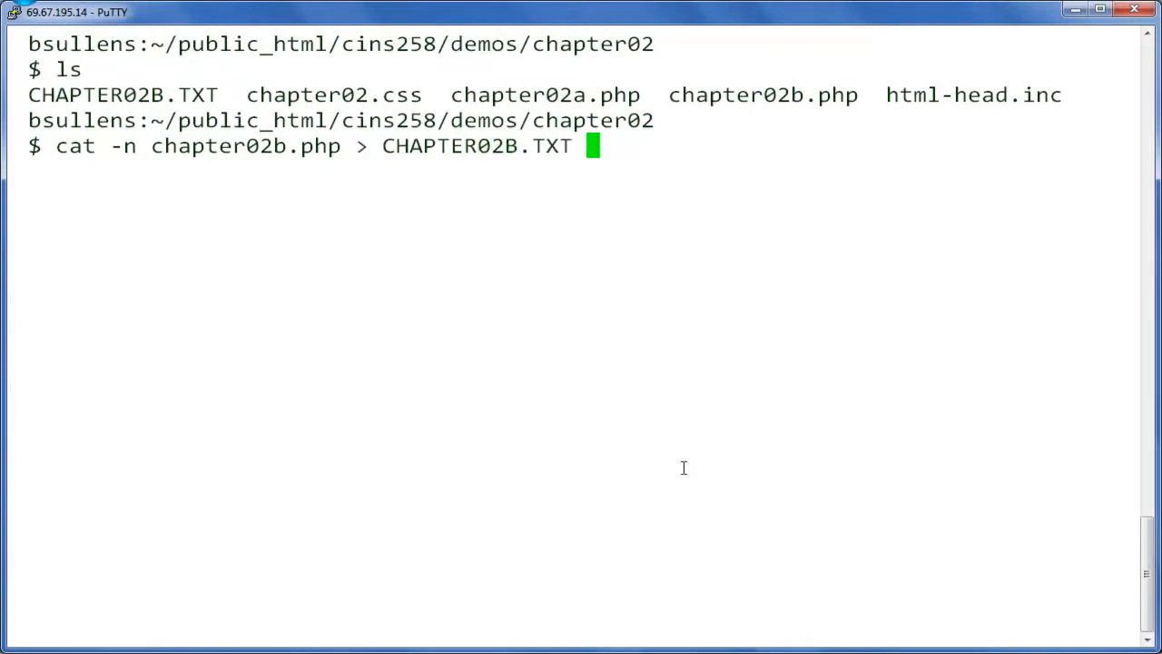
mouse_move(343, 417)
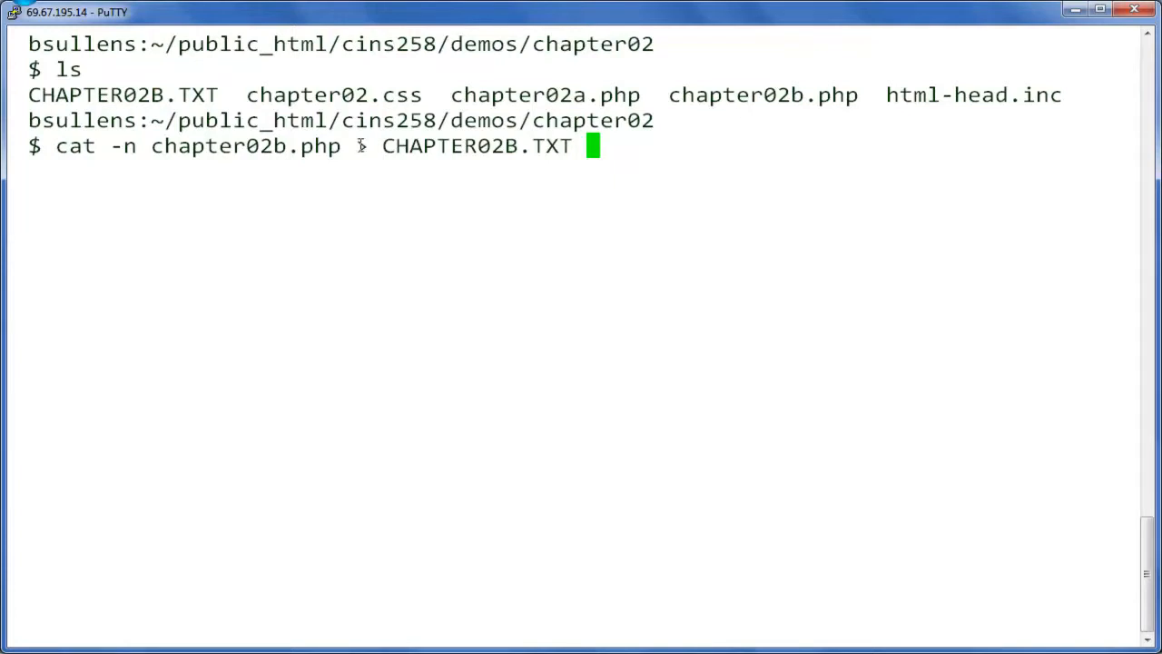
type(">")
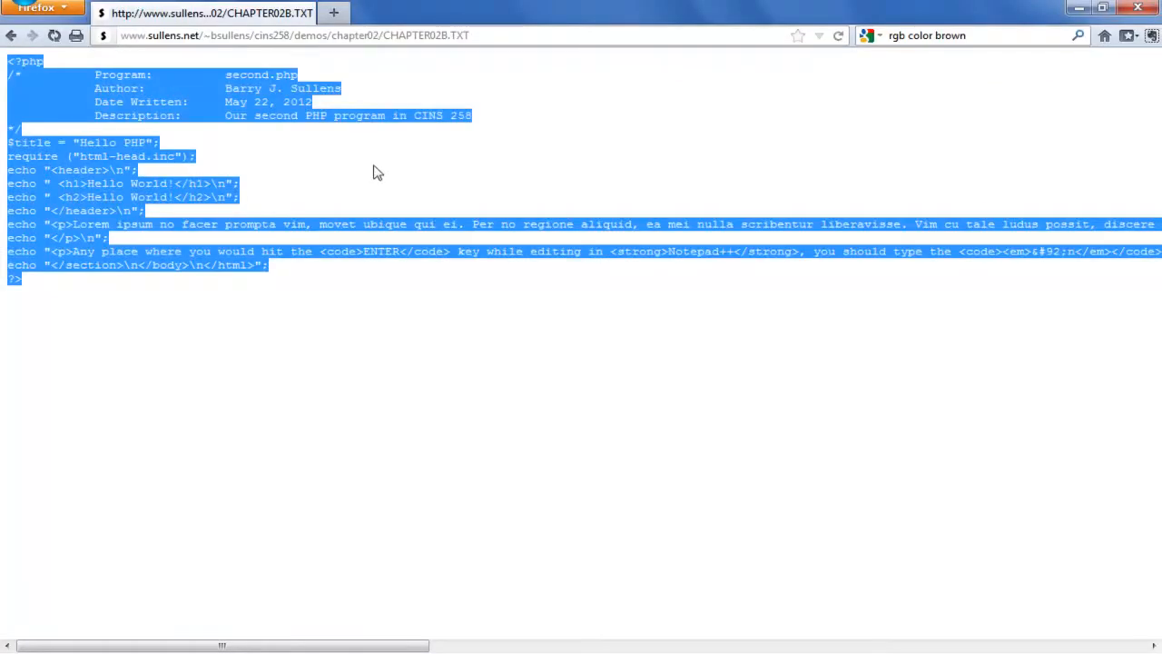
Reopen CHAPTER02B.TXT from the chapter02 listing, showing line numbers 1 through 17.
left_click(838, 36)
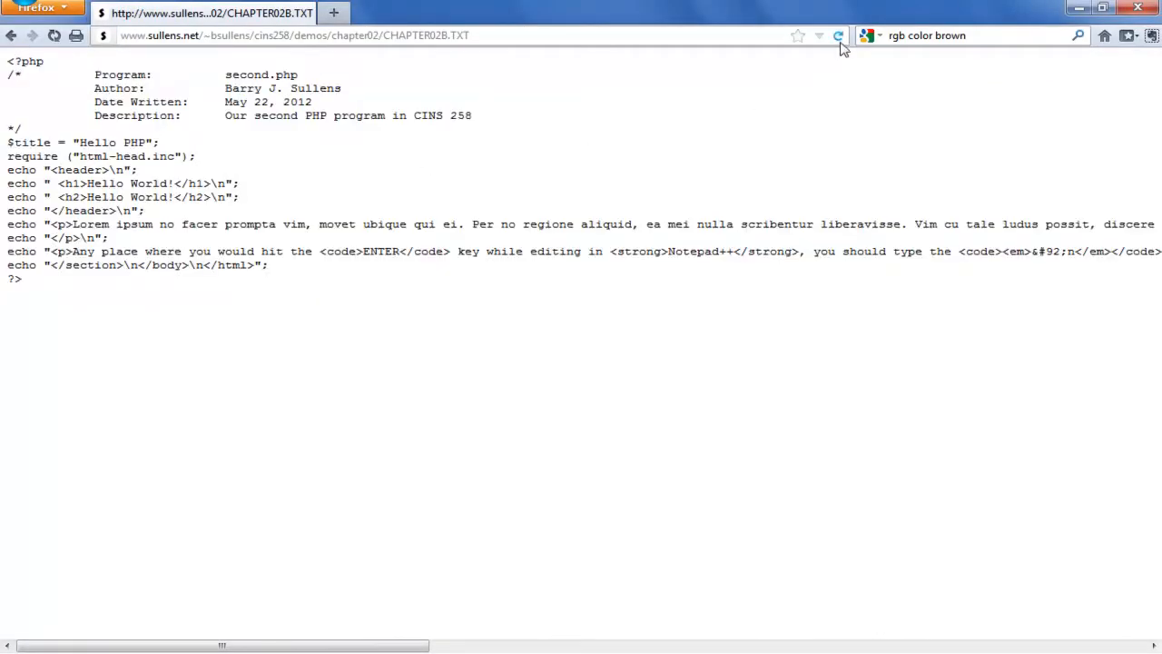
mouse_move(838, 35)
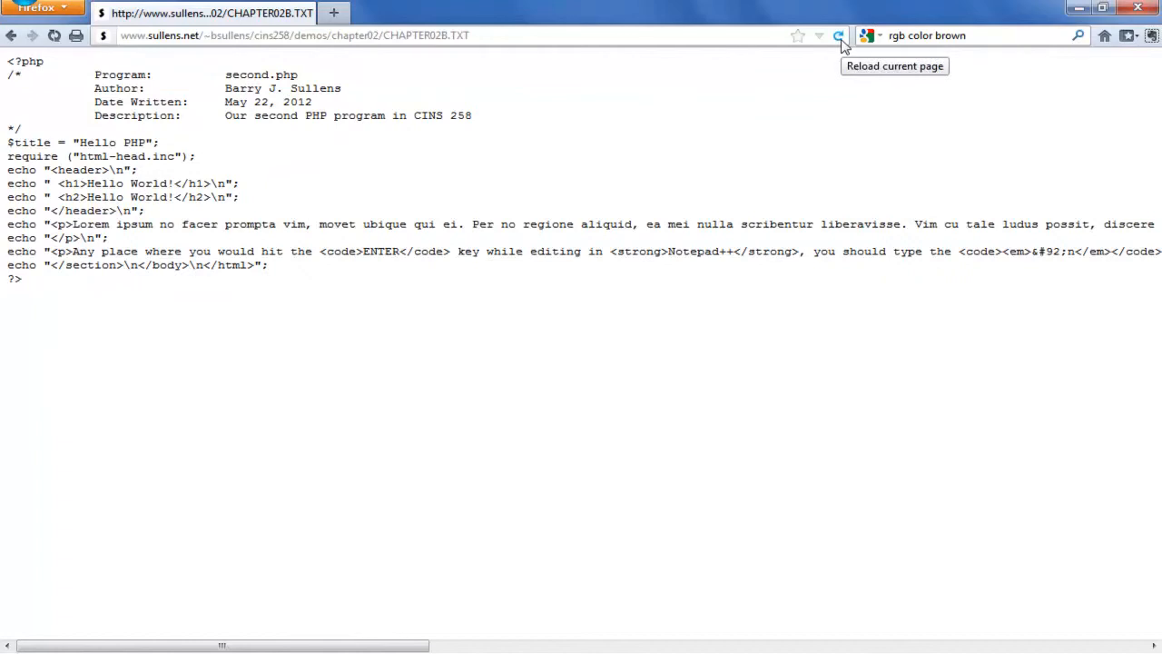
left_click(11, 35)
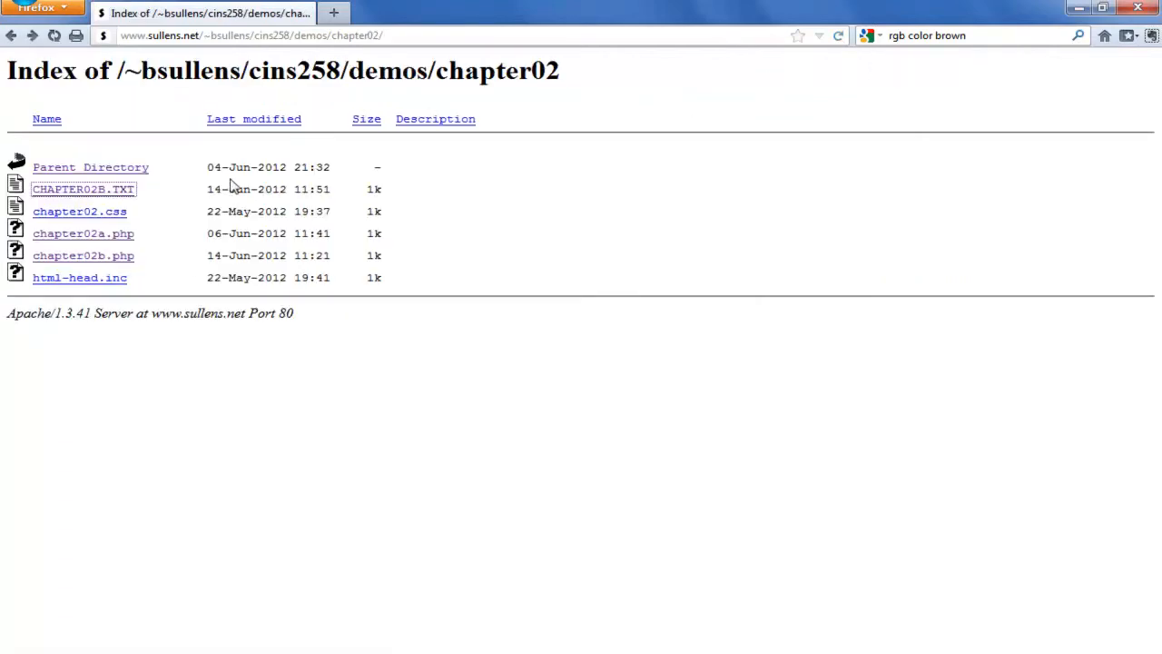
left_click(83, 189)
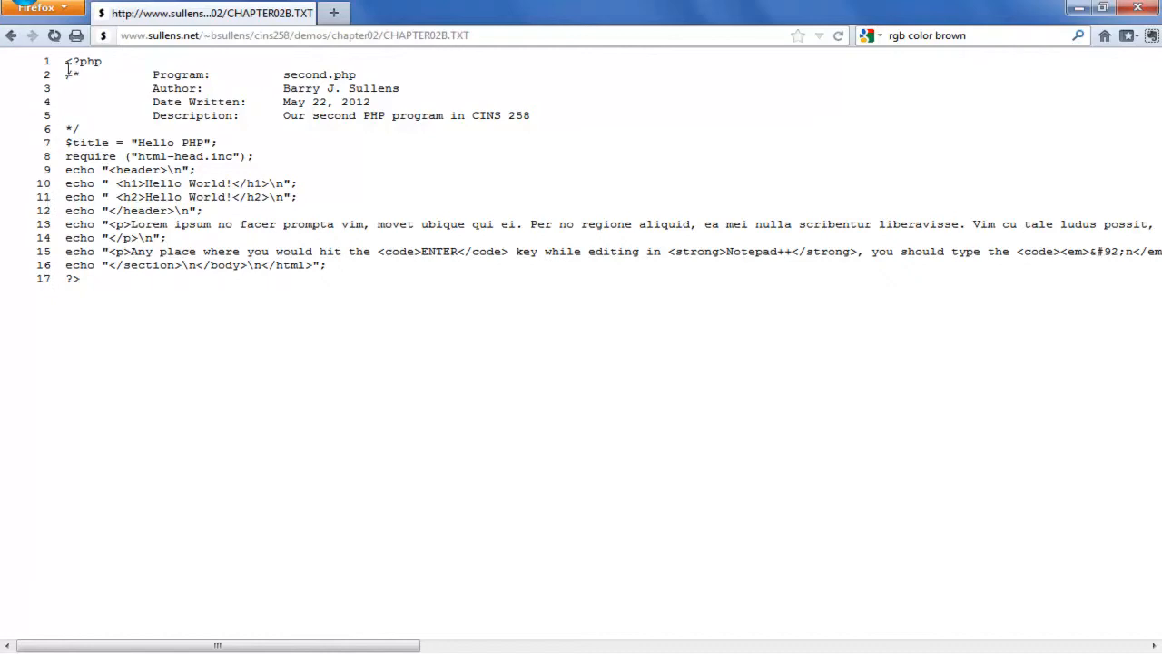
left_click(37, 8)
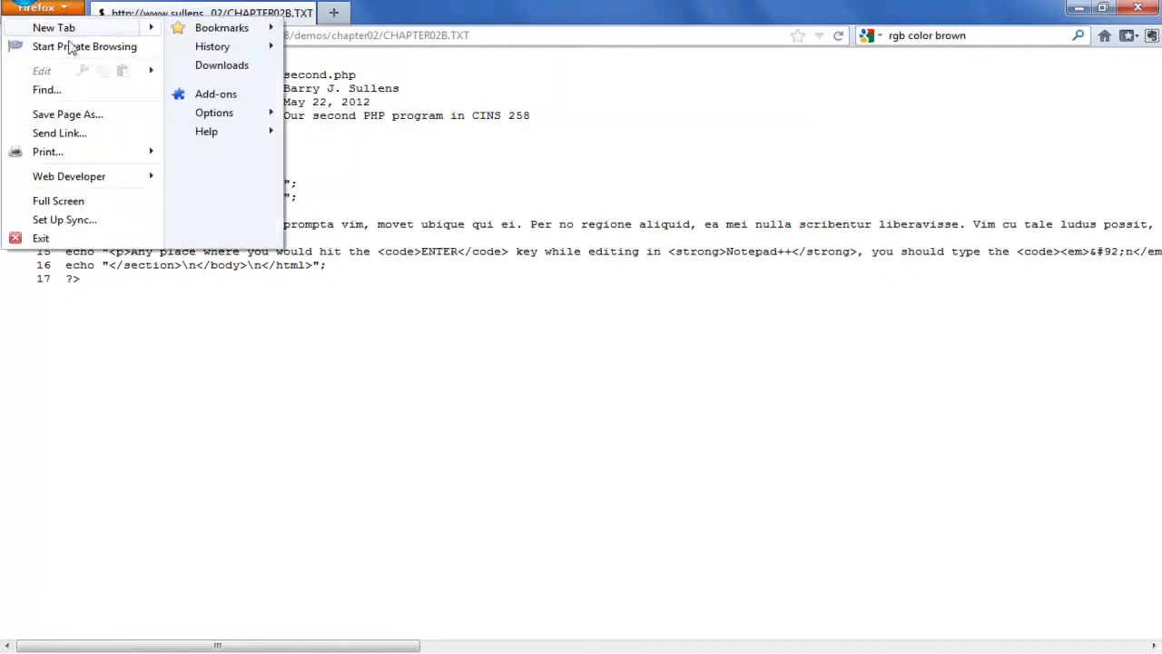